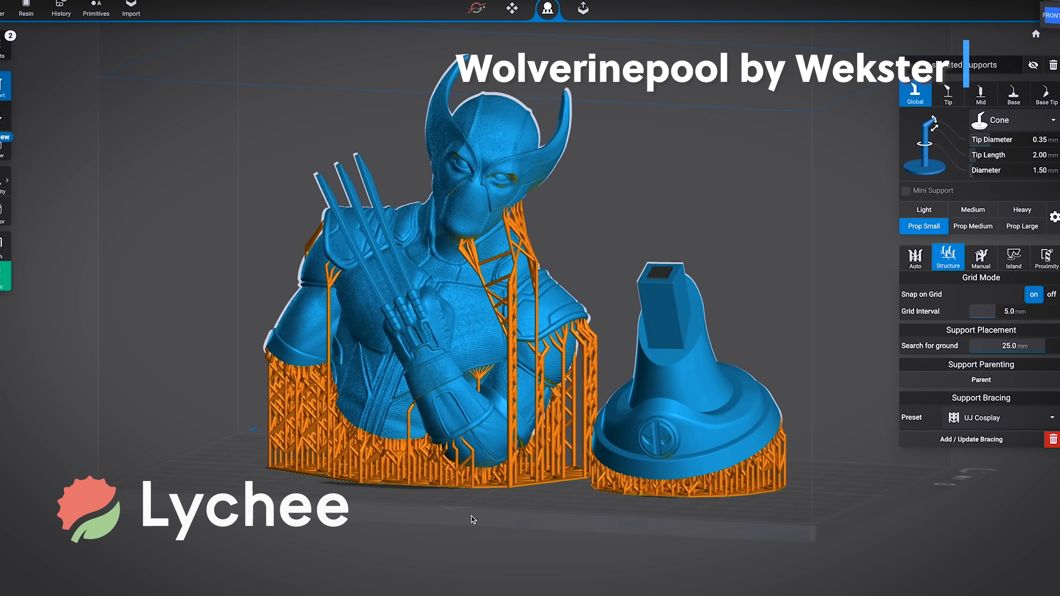
Choose prop-sized supports for first-layer islands in the preset, then review the overhang angle threshold
click(587, 13)
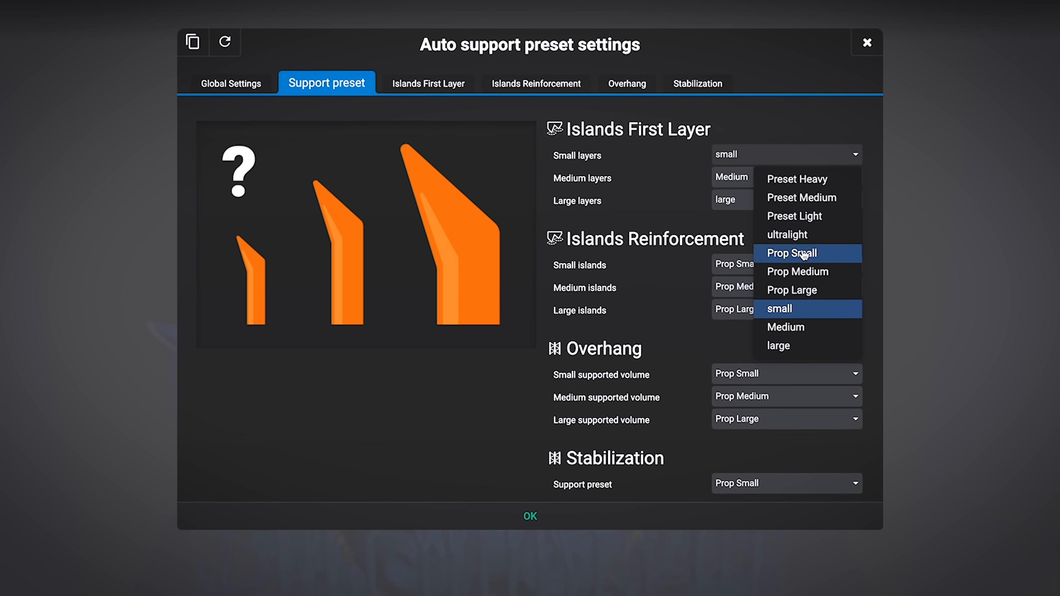
click(792, 253)
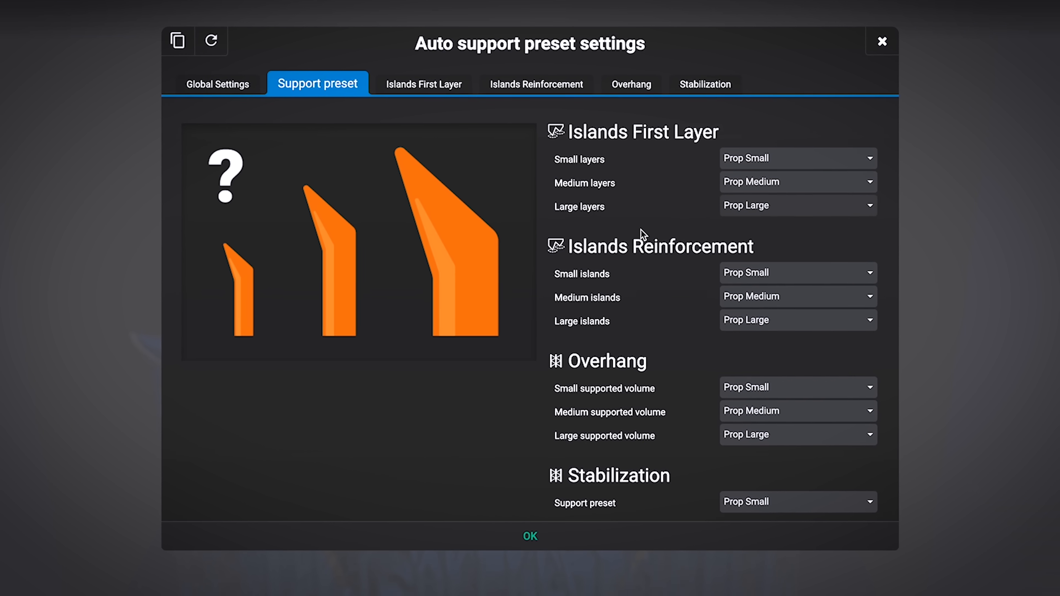
click(632, 84)
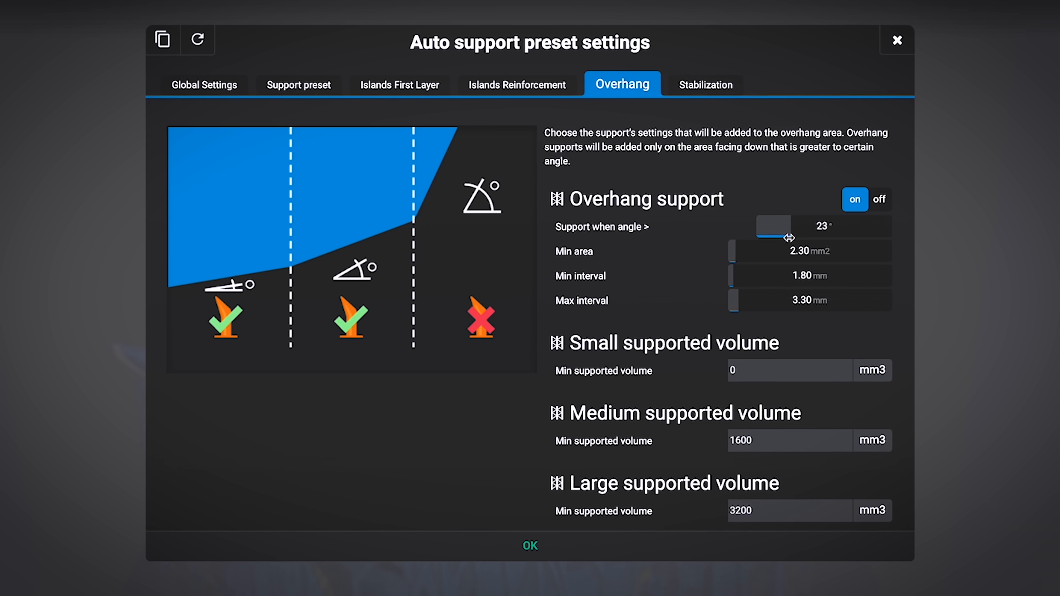
click(531, 545)
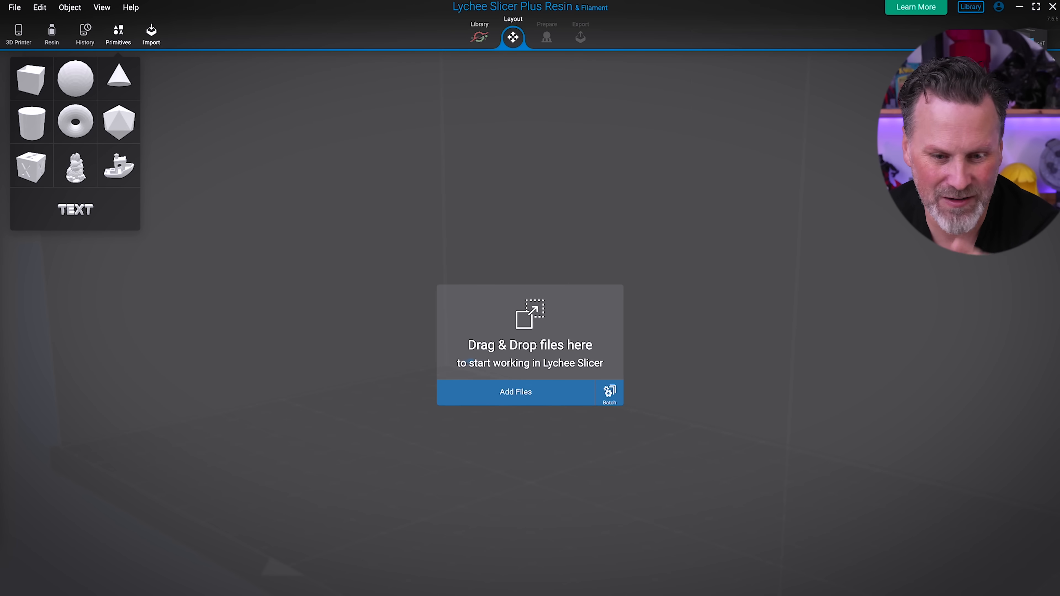
mouse_move(333, 203)
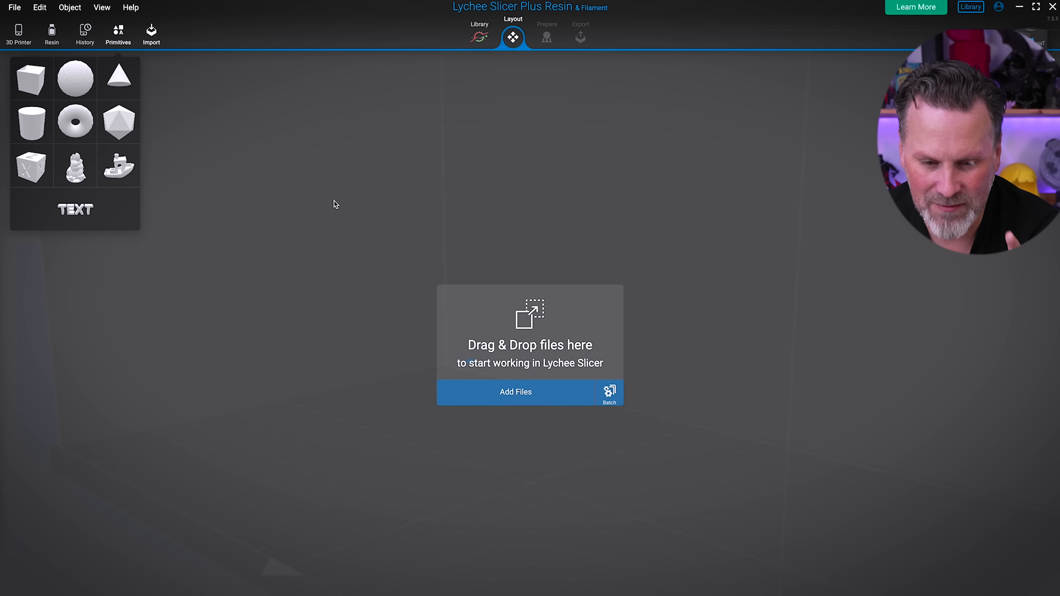
mouse_move(245, 172)
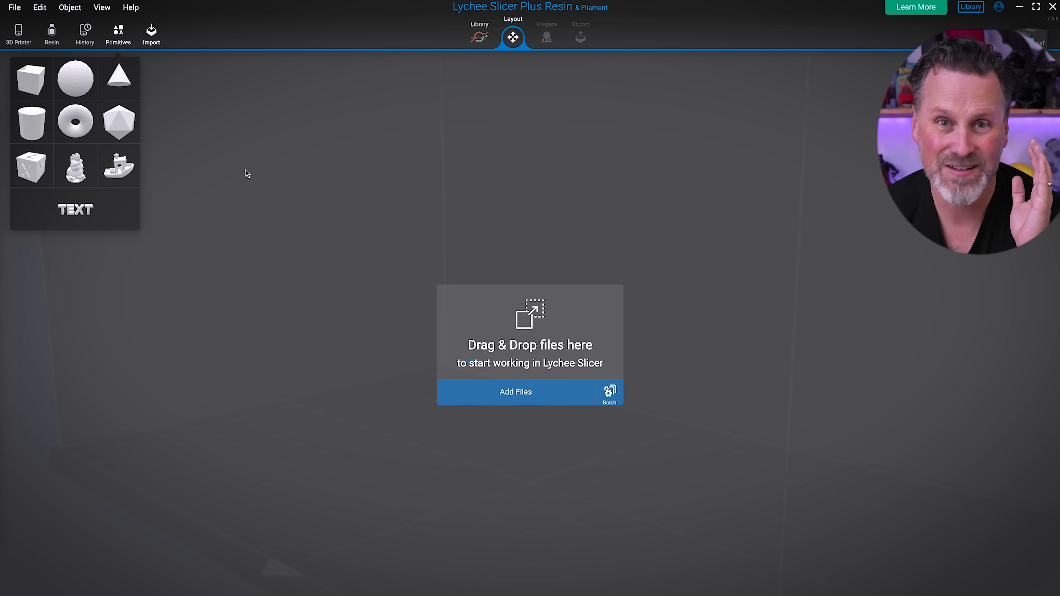
mouse_move(19, 39)
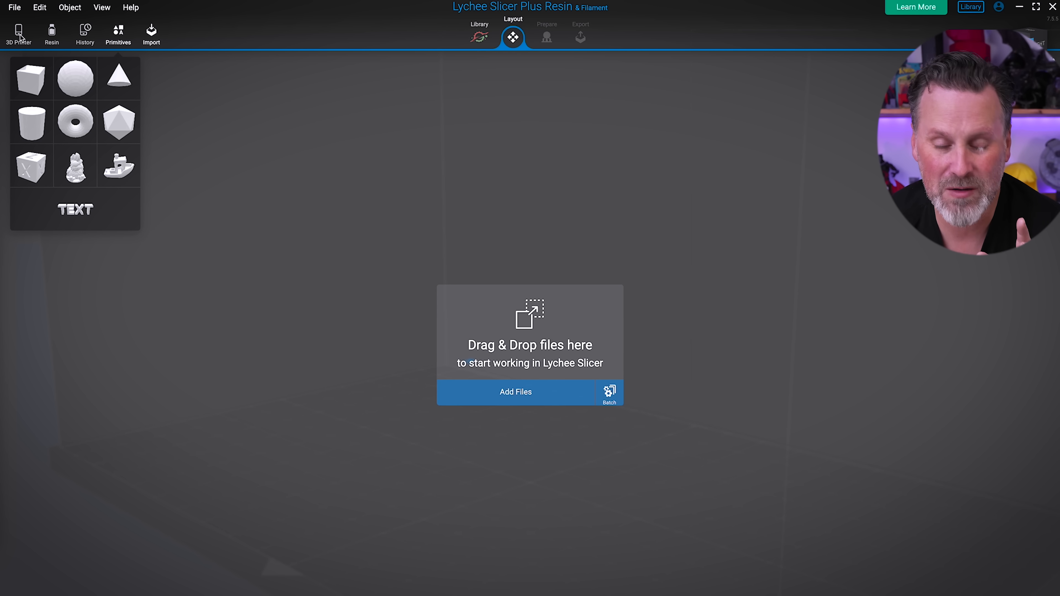
Add a new resin 3D printer and browse the Elegoo models to find the Mars 5 Ultra
click(19, 29)
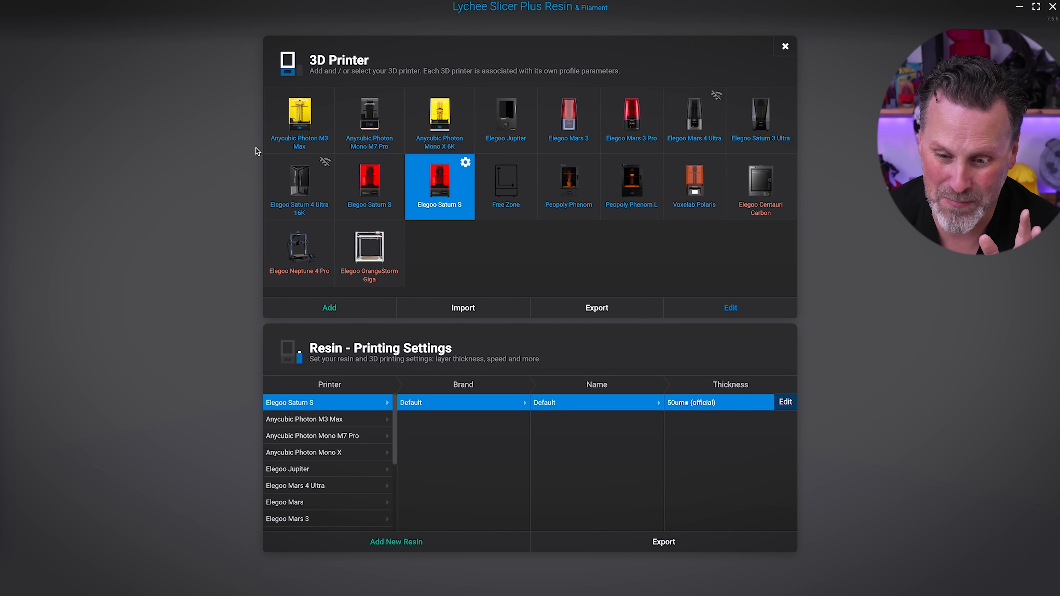
mouse_move(418, 87)
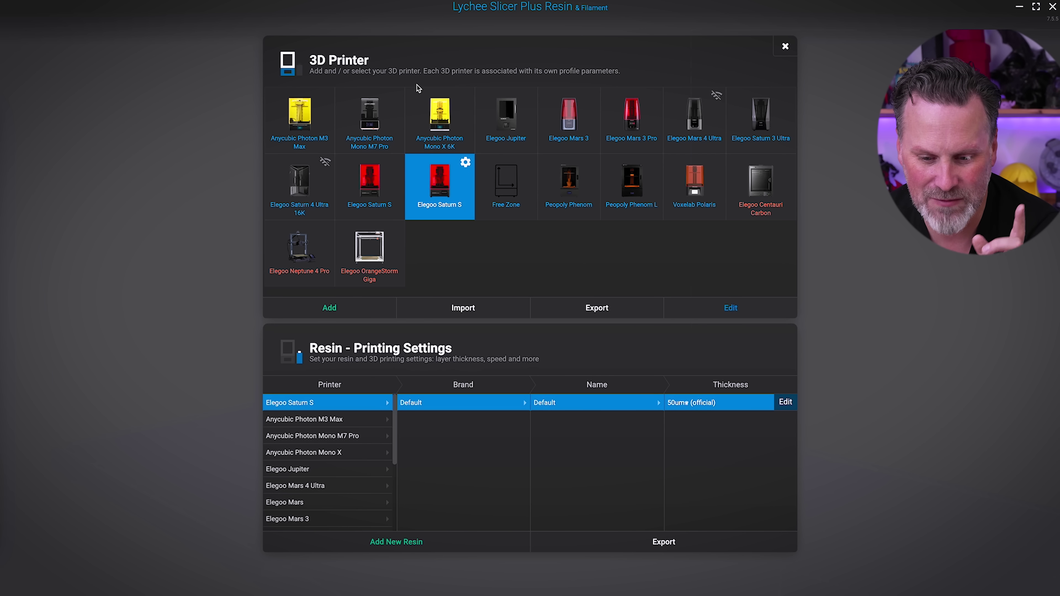
click(329, 308)
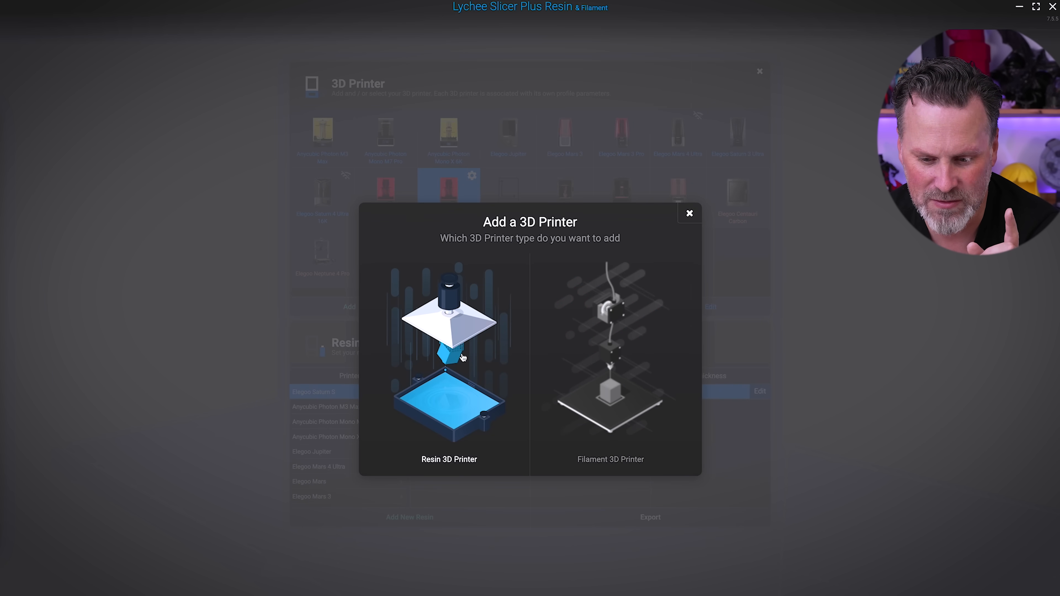
click(450, 360)
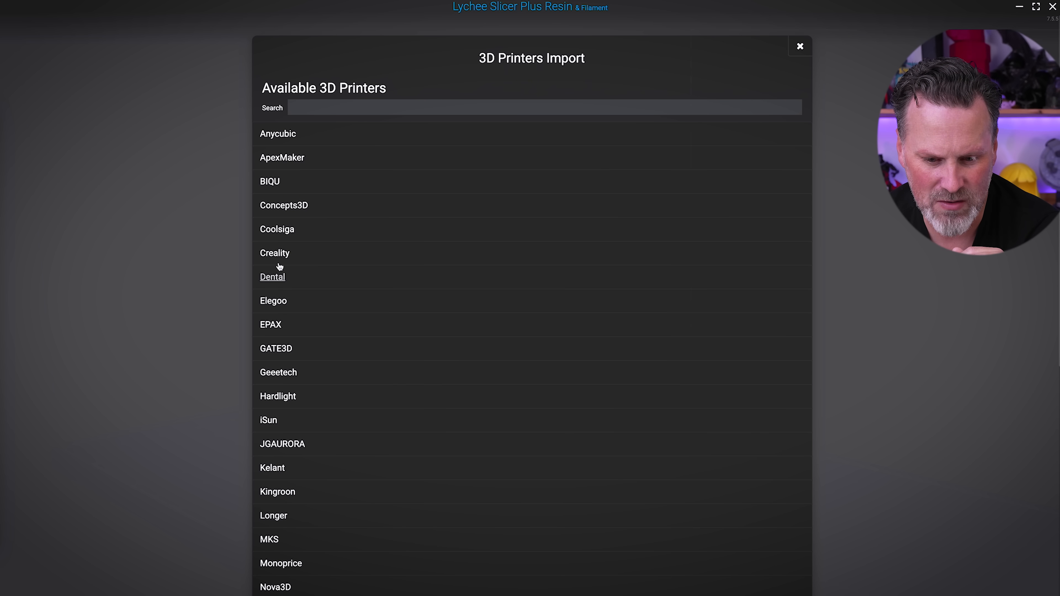
click(273, 301)
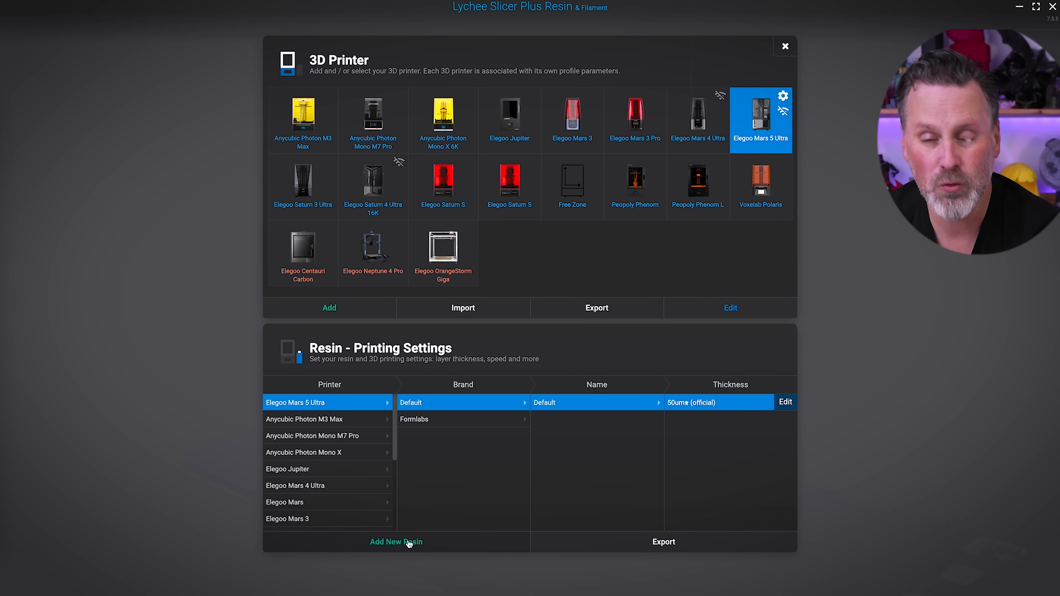
Filter community profiles to Elegoo Rapid (High speed) resin and copy the 2 s exposure profile to the Mars 5 Ultra
click(396, 542)
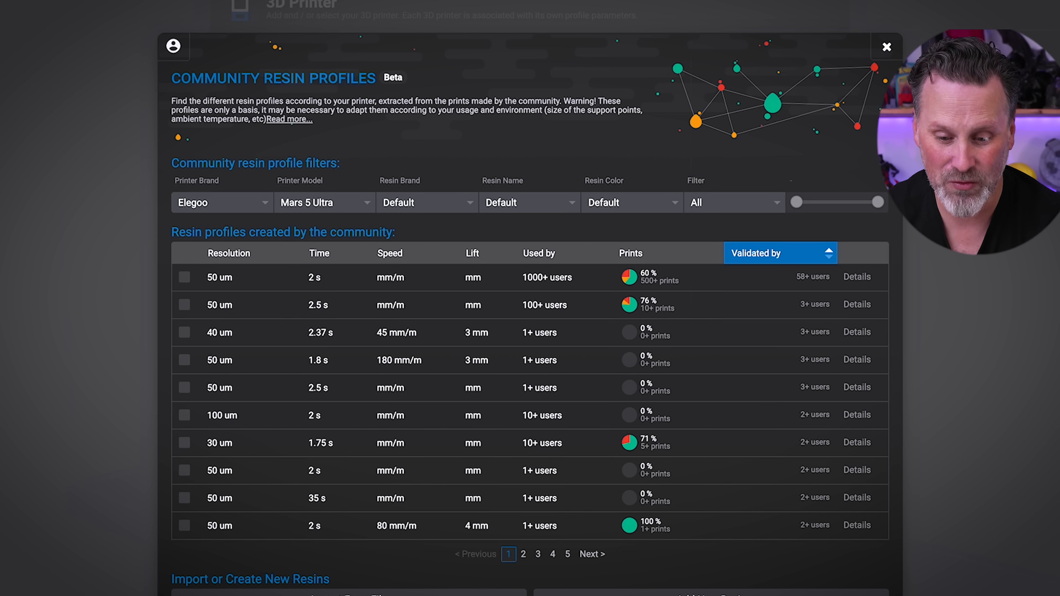
click(428, 203)
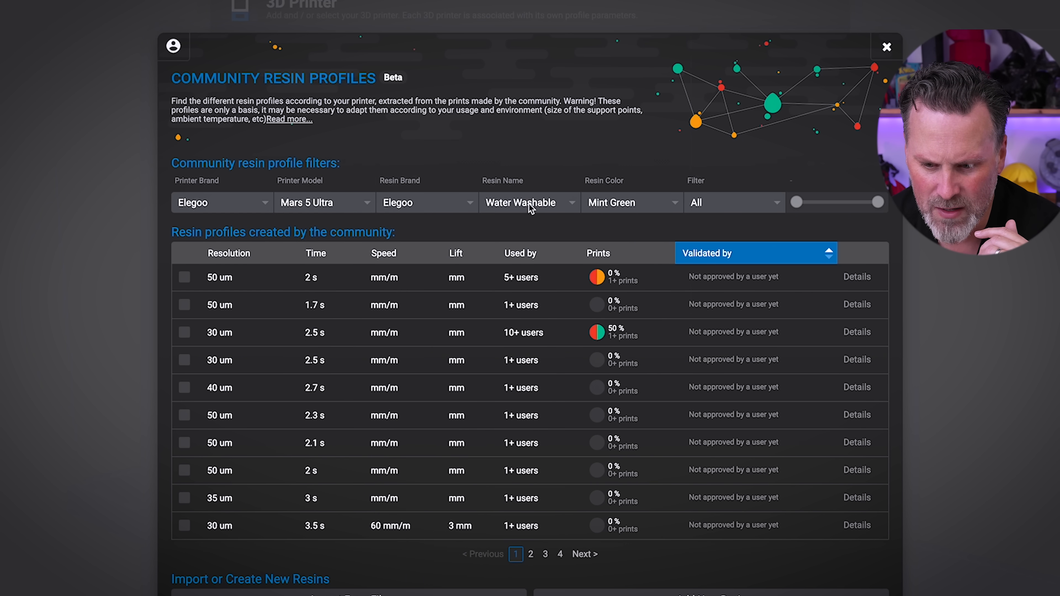
click(529, 203)
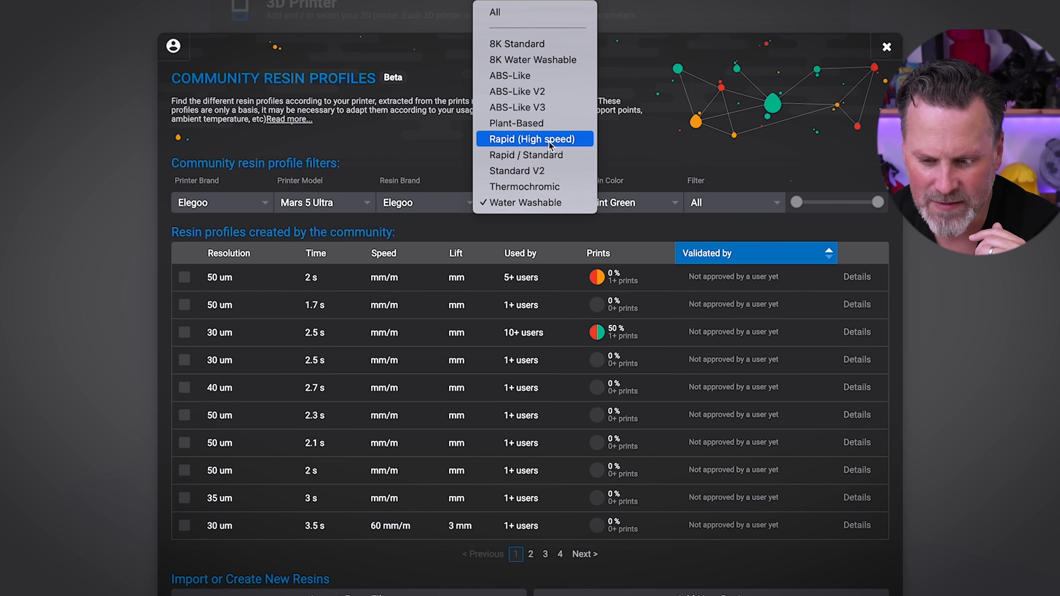
click(532, 139)
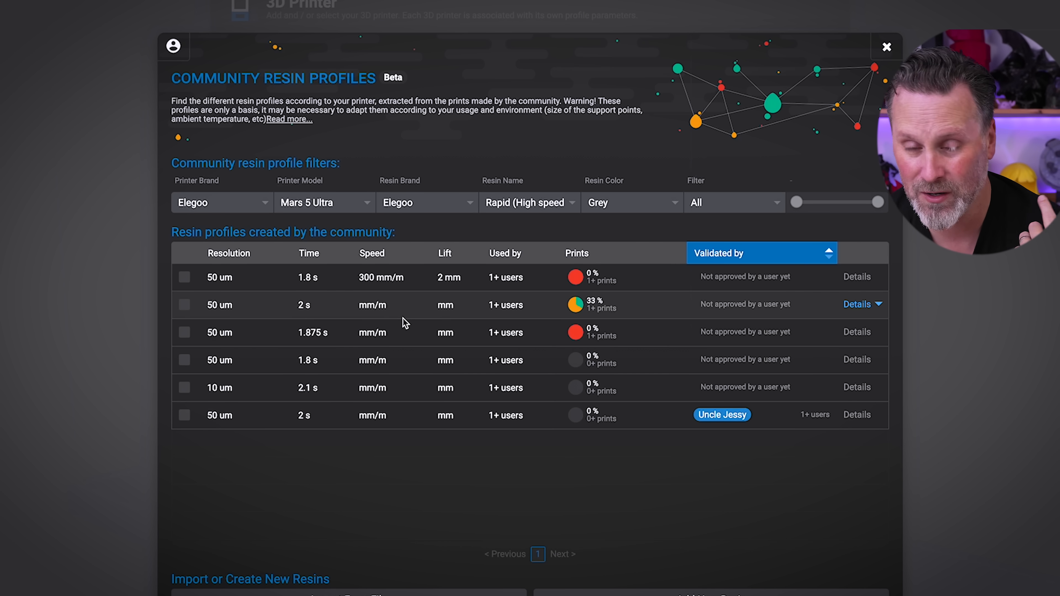
click(185, 305)
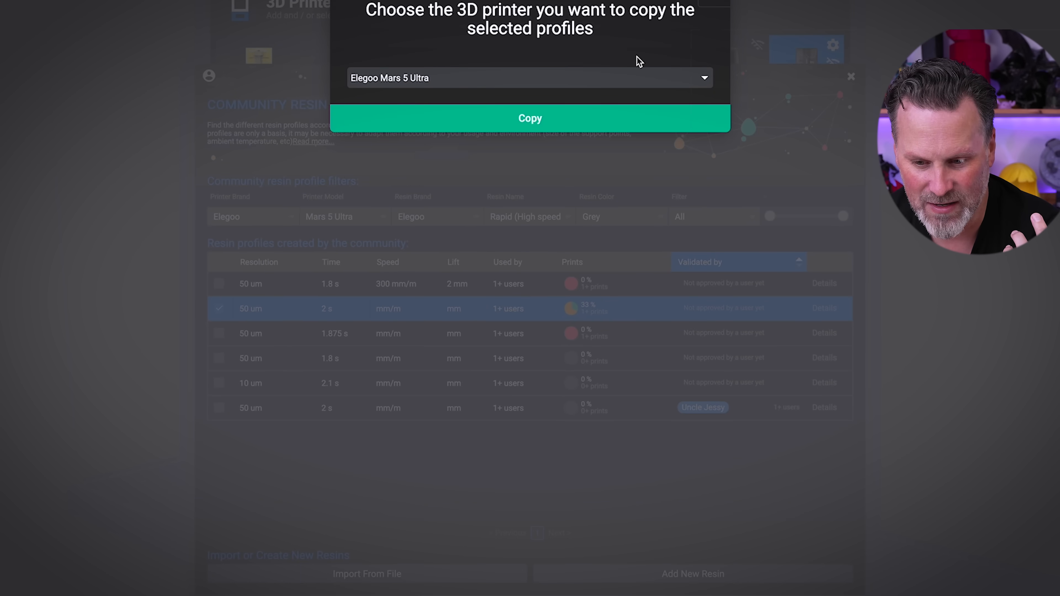
click(530, 118)
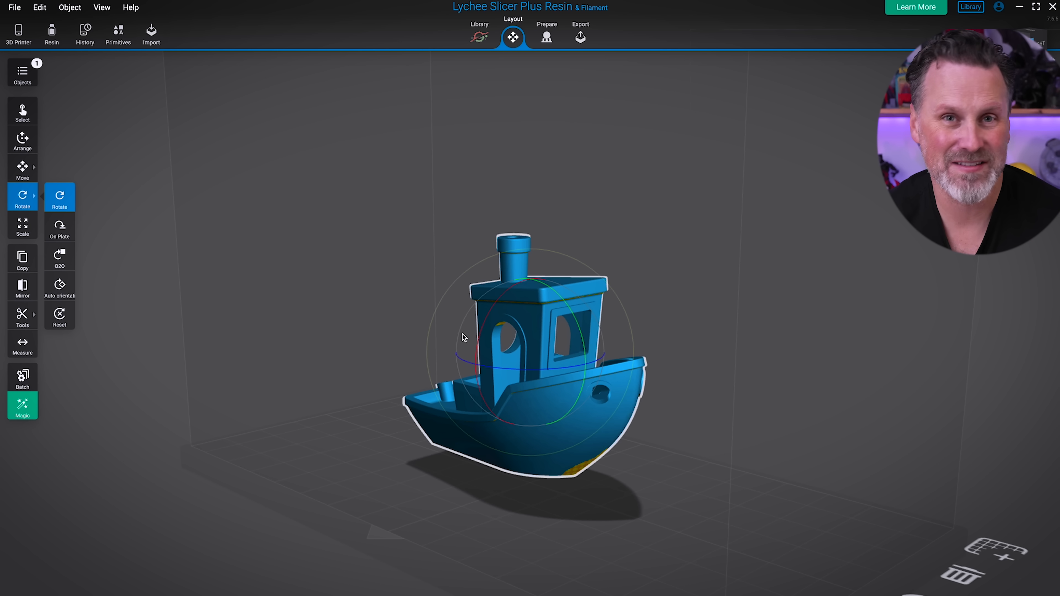
Tilt the Benchy boat on the plate with the Rotate gizmo
drag(464, 338, 492, 323)
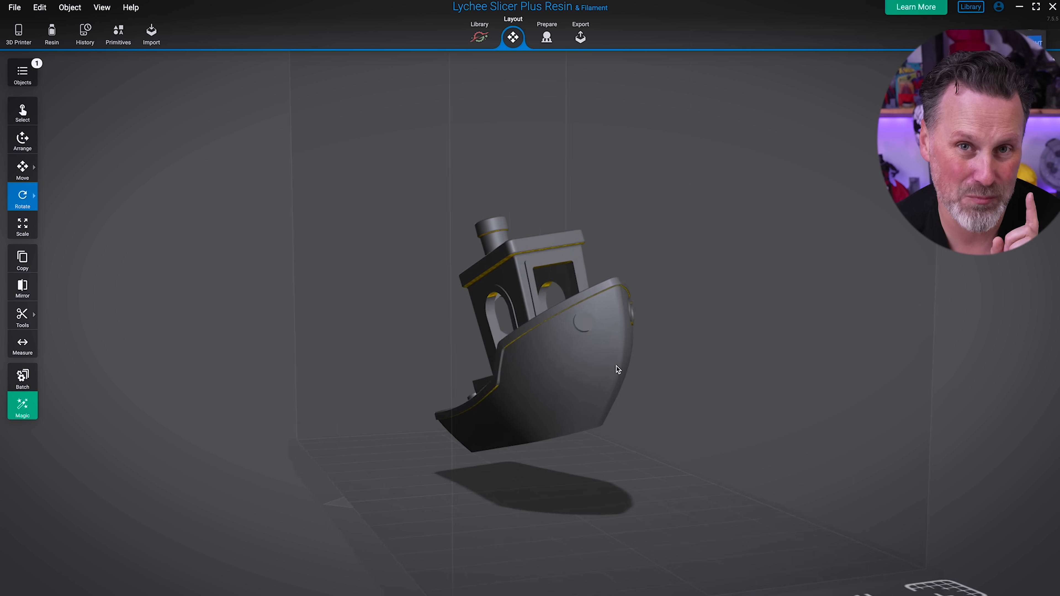
drag(615, 370, 788, 386)
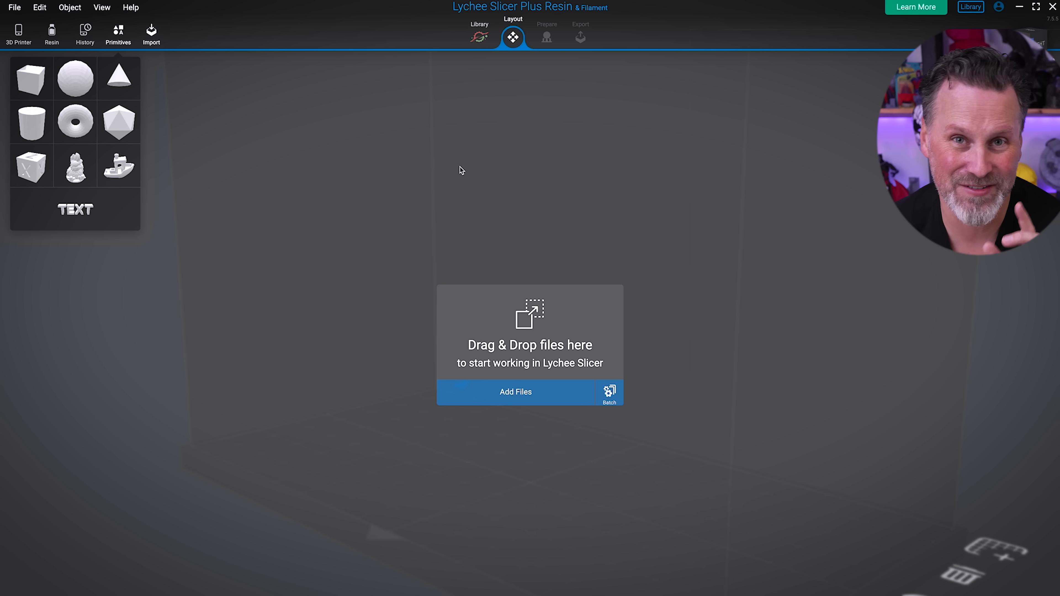
Browse down the Lychee Library home page and the All 3D models catalog
click(478, 38)
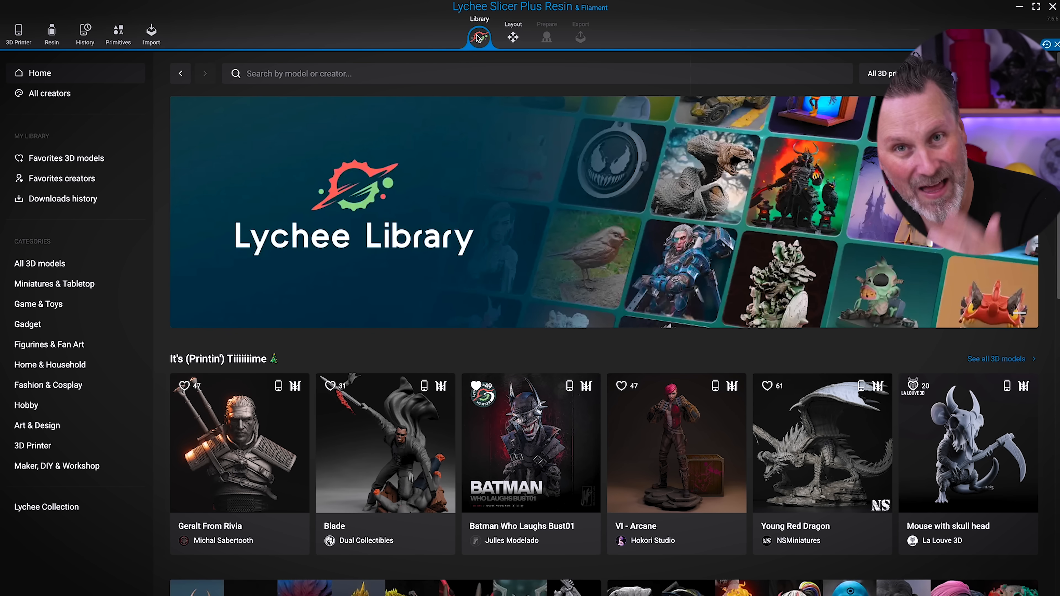
scroll(down, 3)
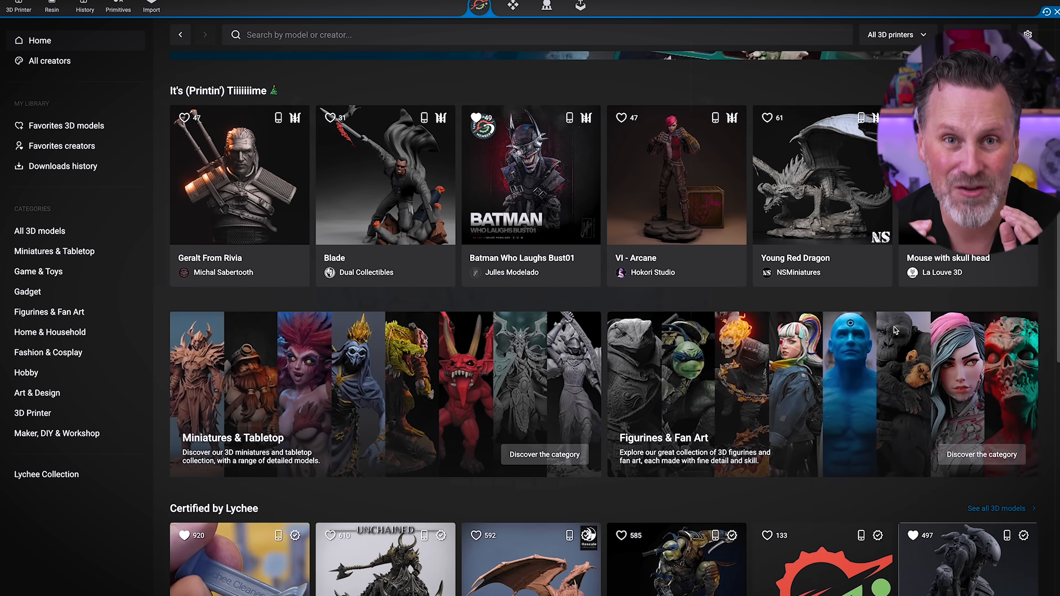
scroll(down, 3)
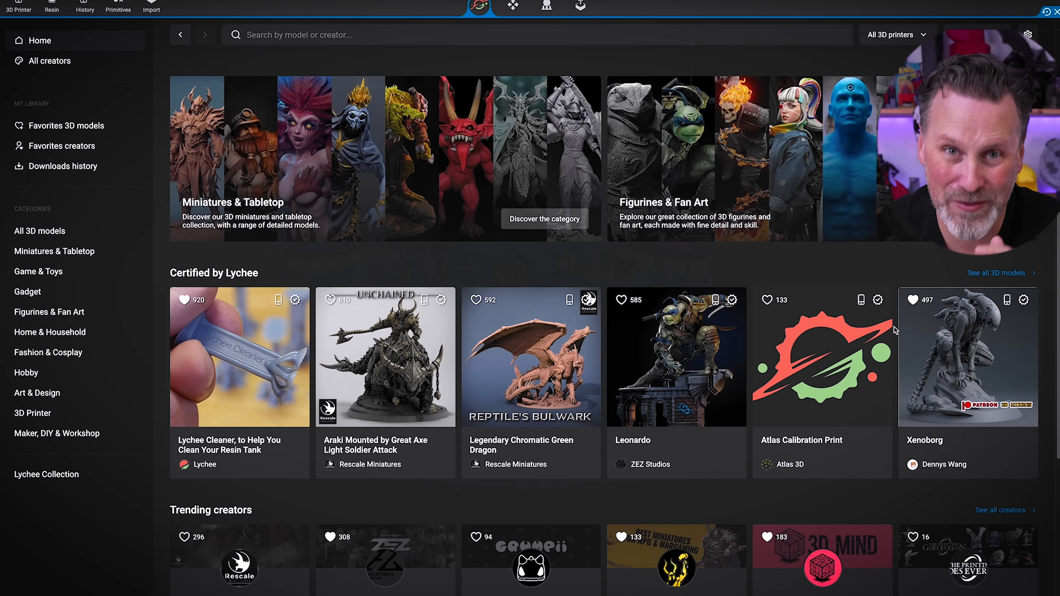
scroll(down, 3)
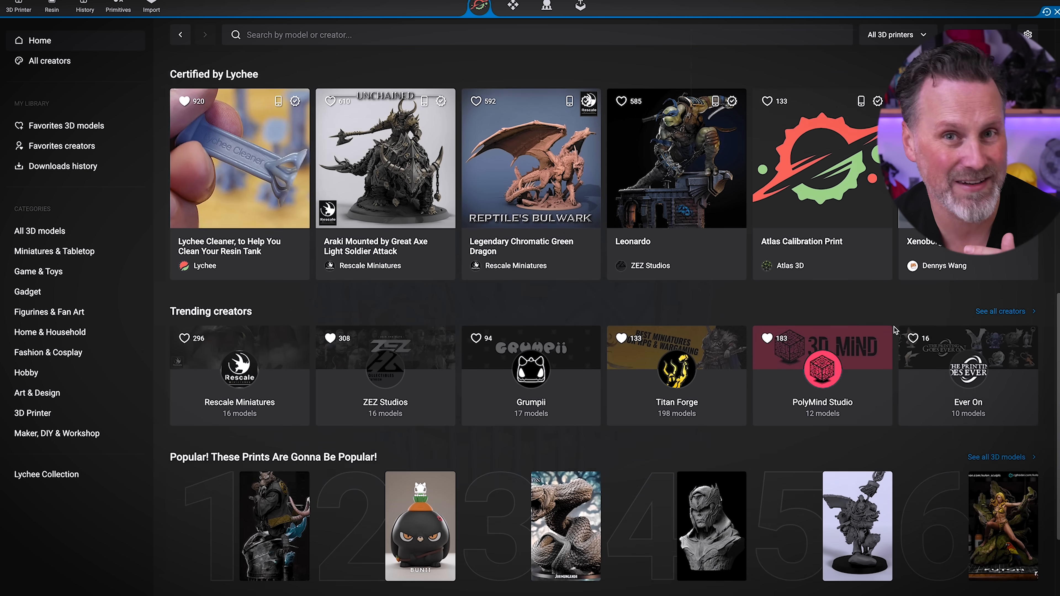
scroll(down, 3)
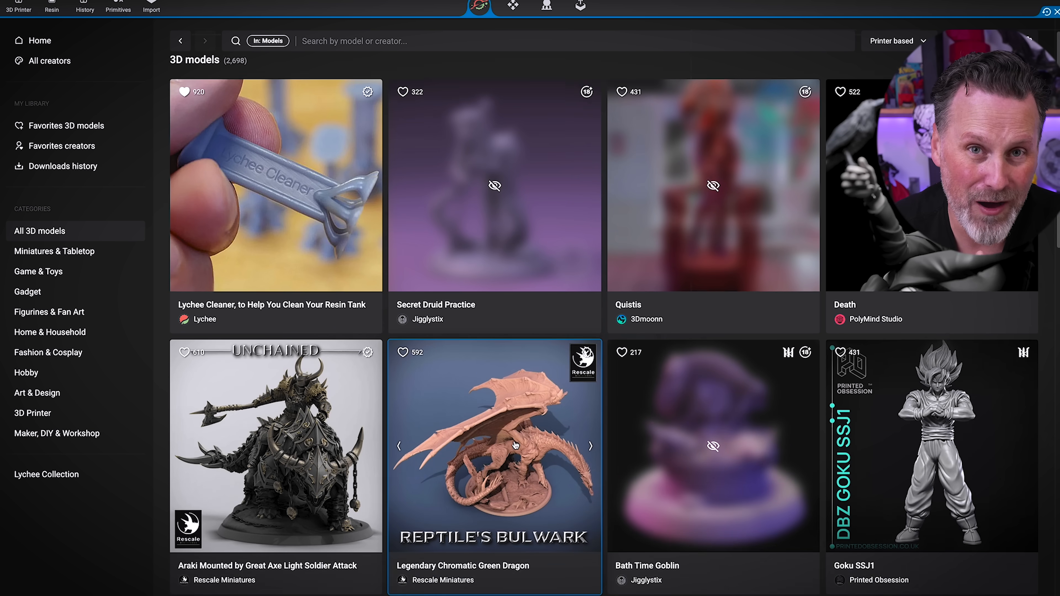
scroll(down, 3)
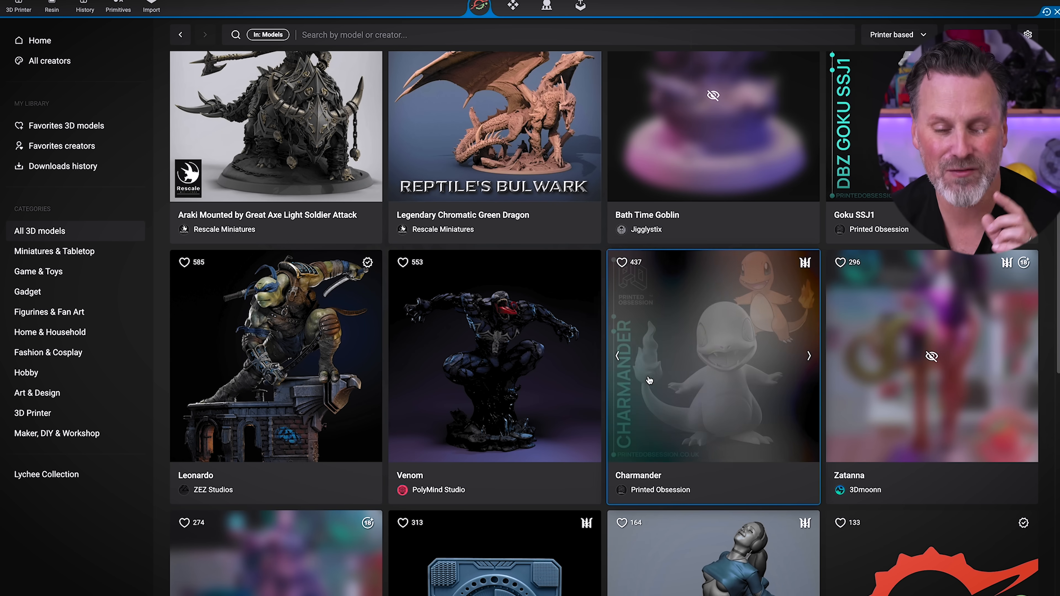
scroll(down, 3)
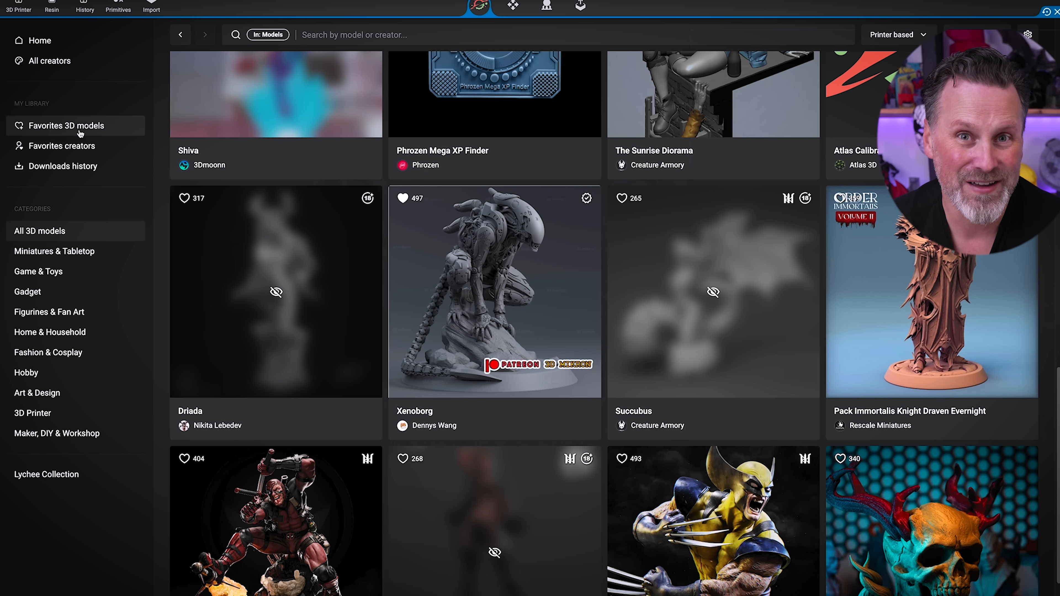
Show the Favorites 3D models list and look through it
click(79, 132)
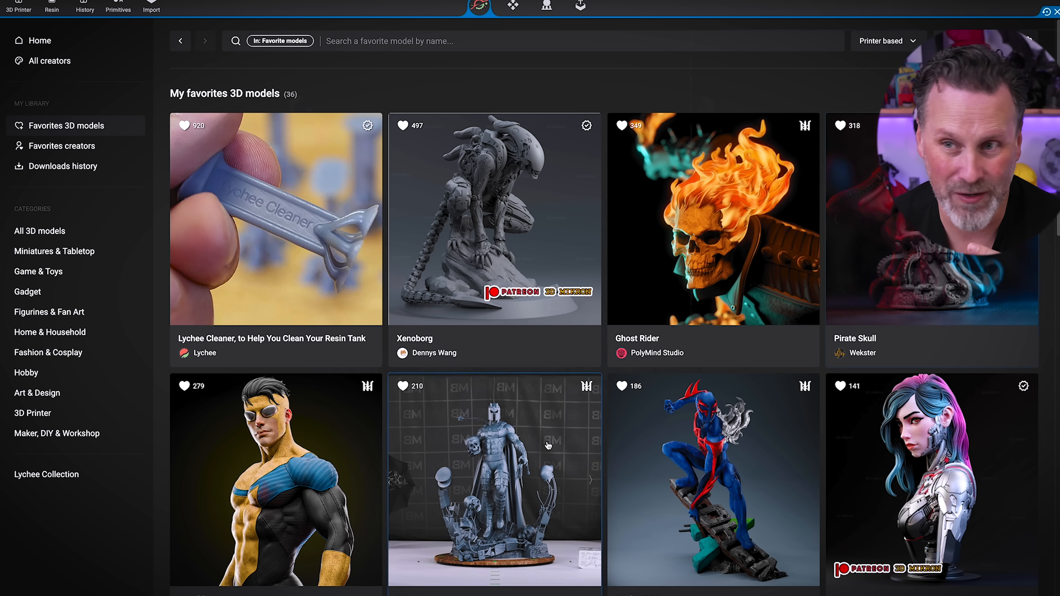
scroll(down, 3)
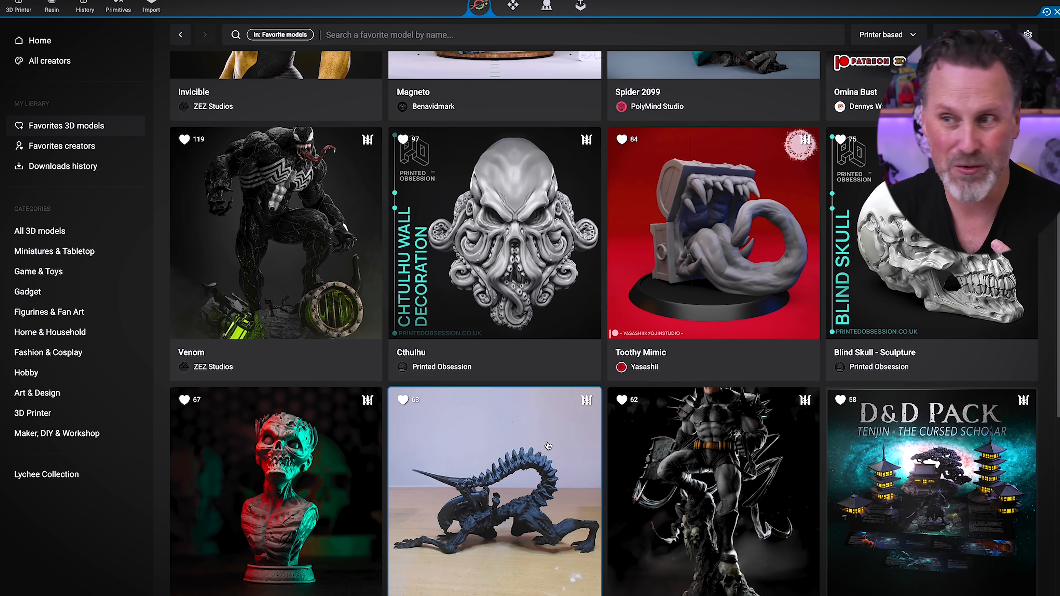
scroll(down, 3)
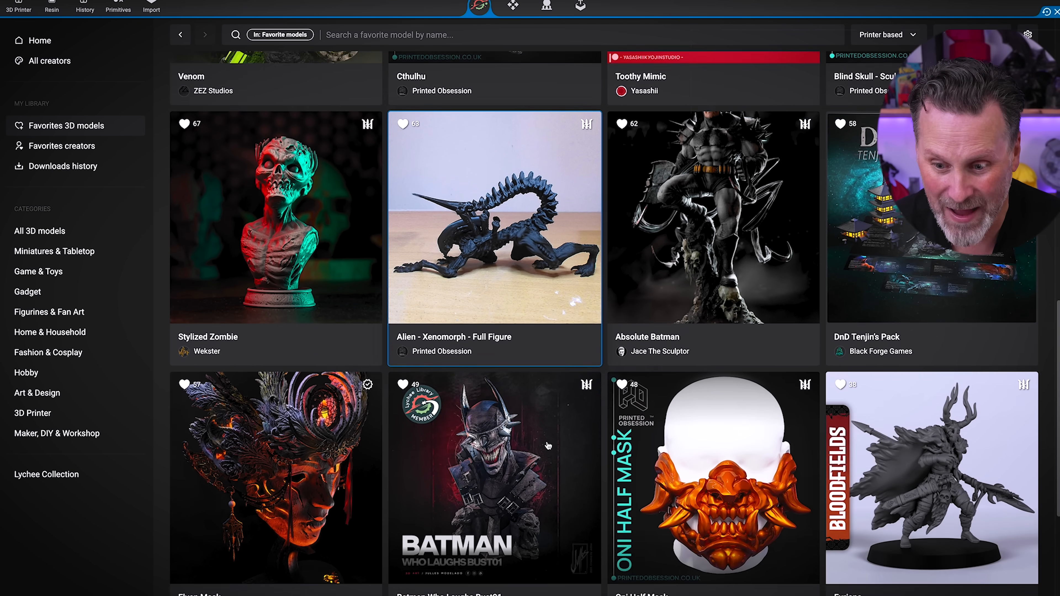
From DnD Tenjin's Pack, choose the Tenjin-75mm variation and import it into the scene
scroll(down, 3)
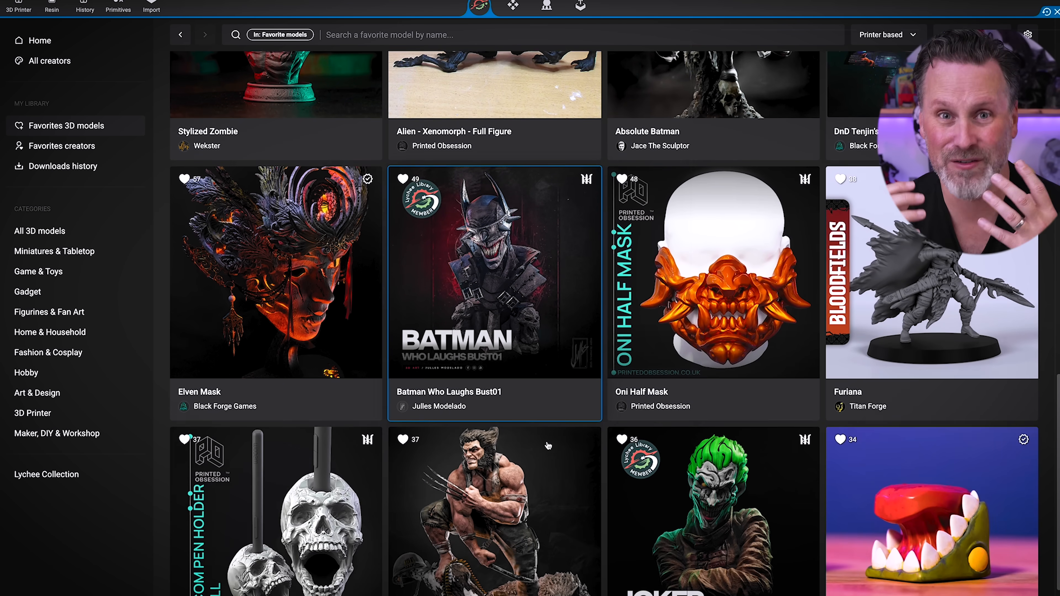
scroll(down, 3)
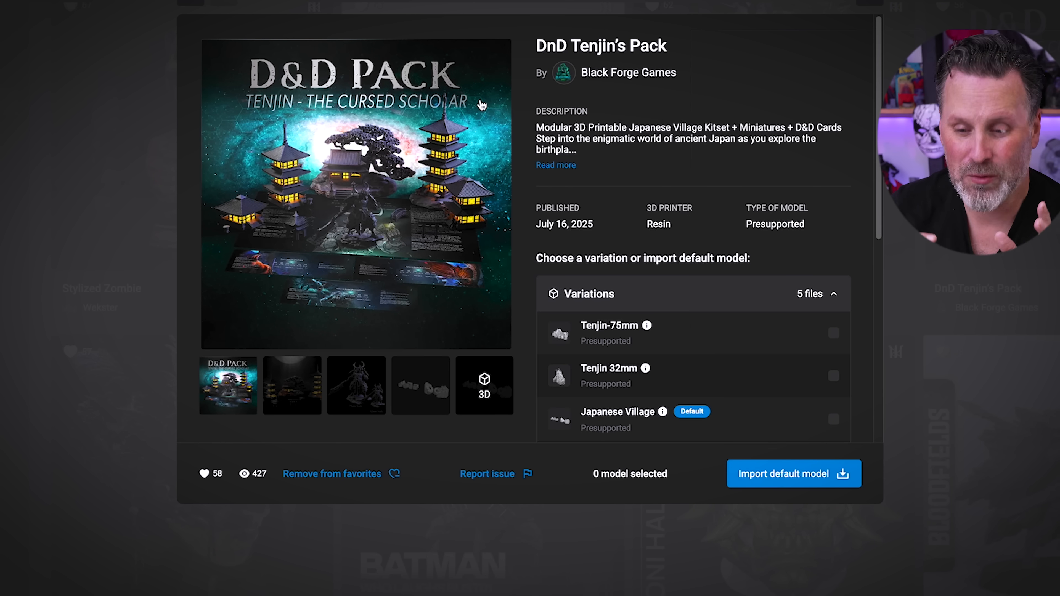
mouse_move(524, 142)
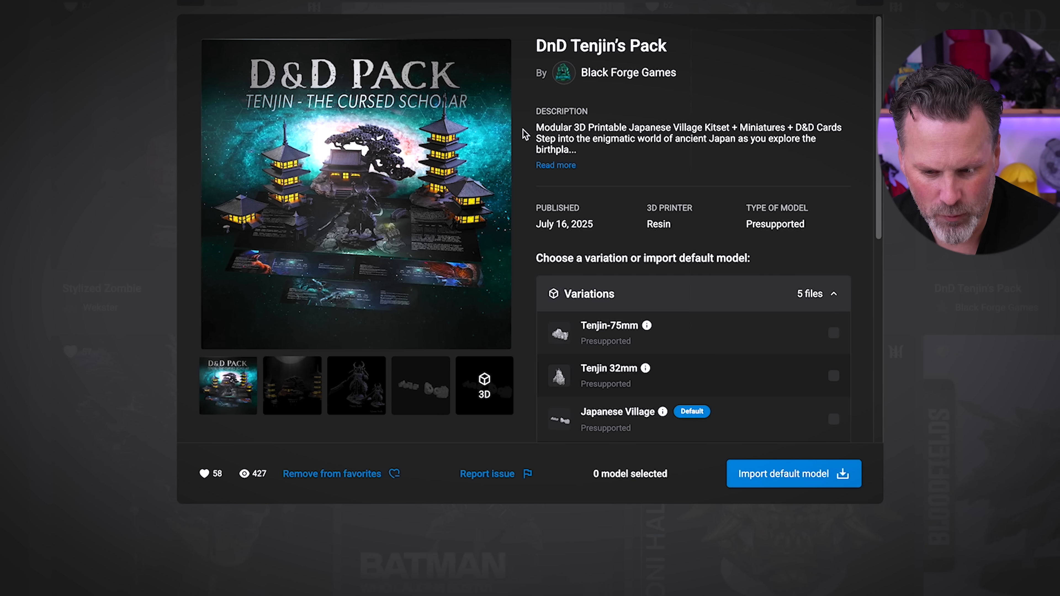
click(356, 388)
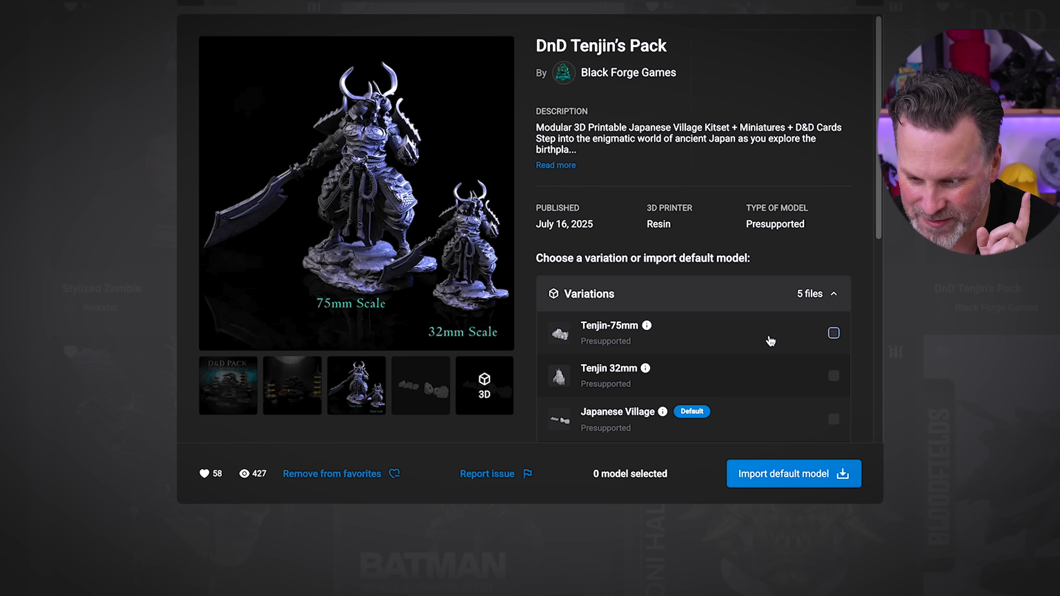
click(833, 333)
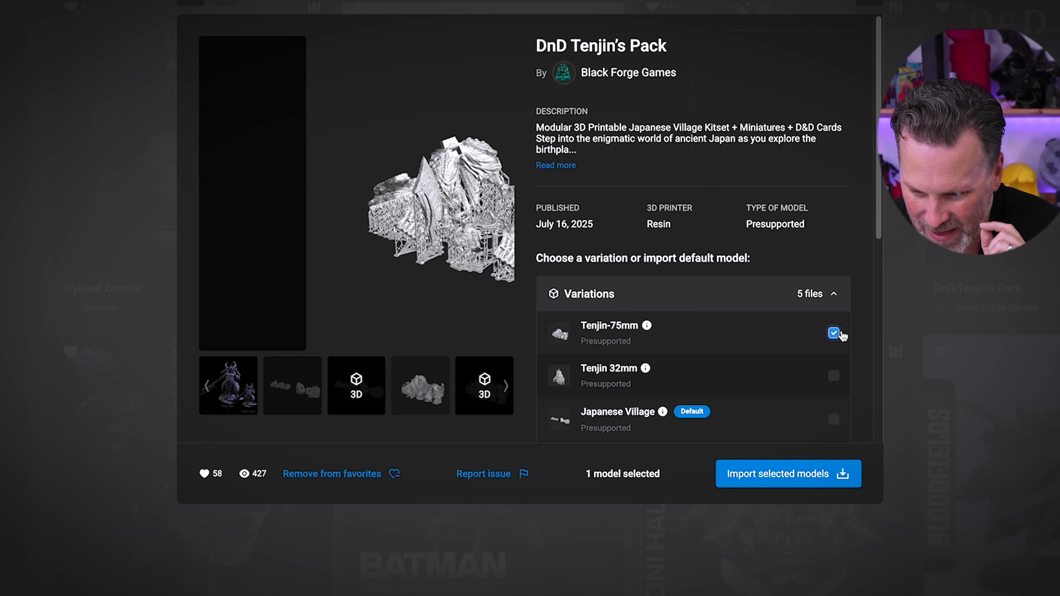
click(788, 474)
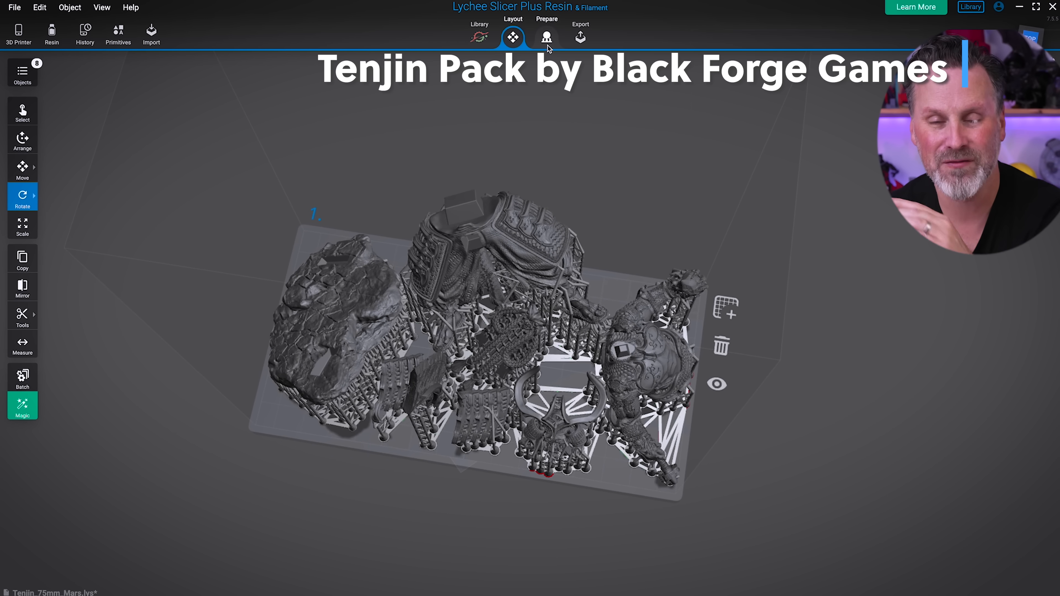
Inspect the presupported Tenjin models from a lower angle in Prepare, then move to Export for slicing
click(546, 38)
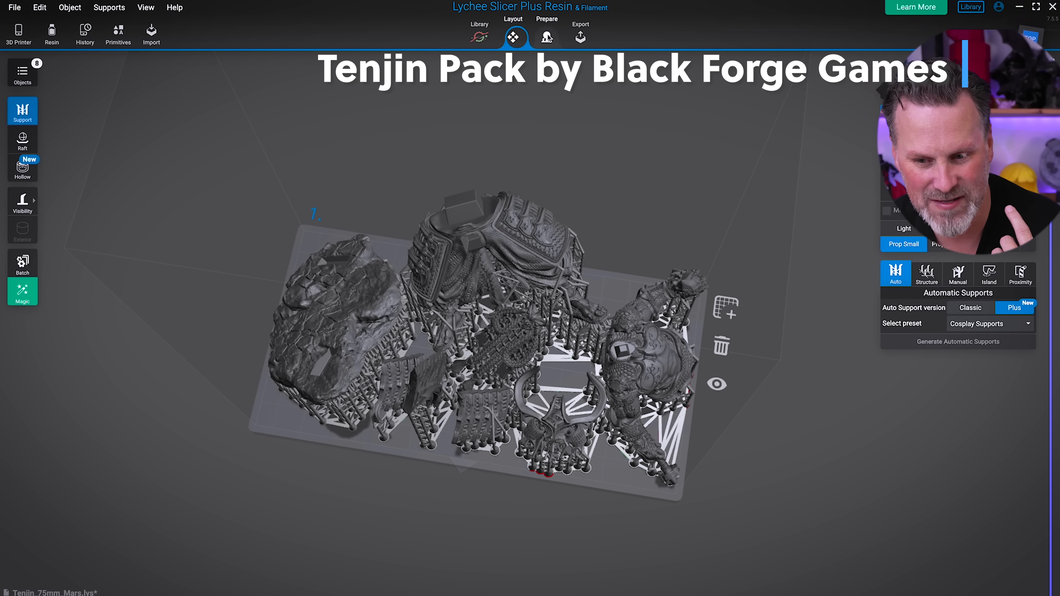
click(546, 38)
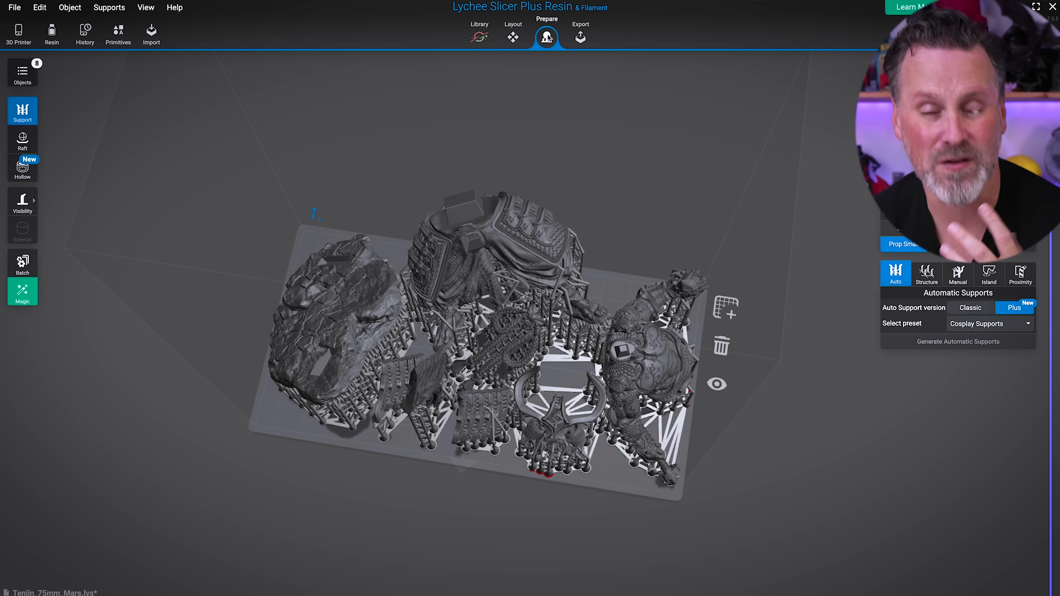
drag(473, 338, 571, 95)
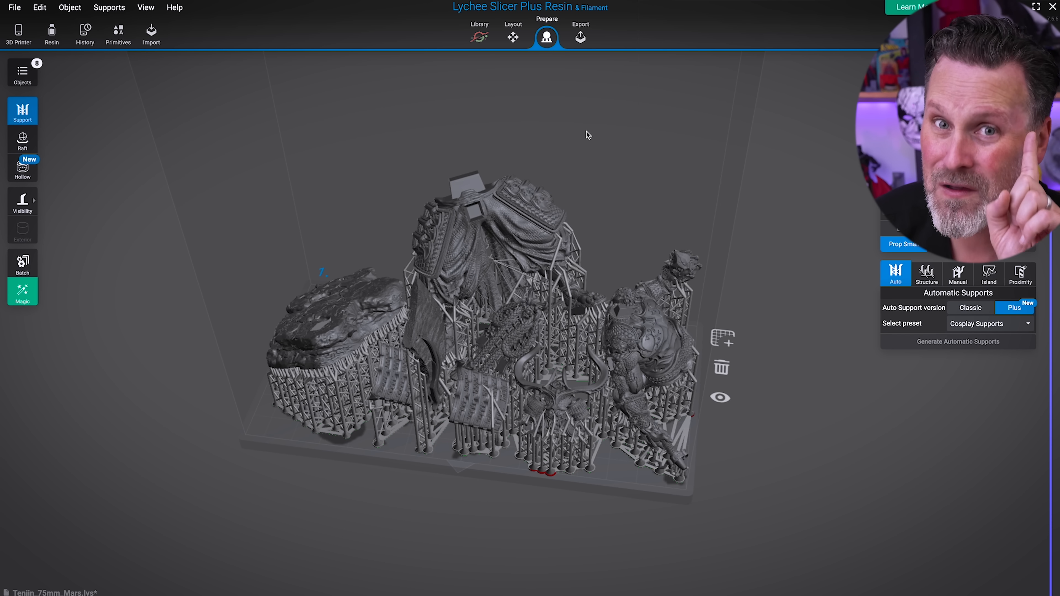
click(580, 38)
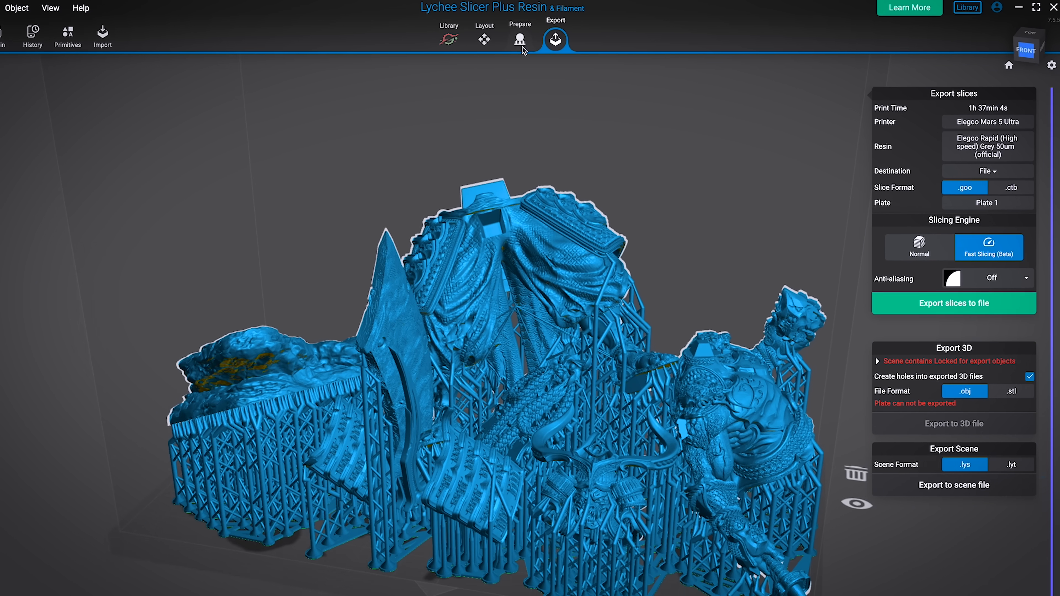
Return to Prepare and pick the 75mm auto-support preset for the Tenjin models
click(520, 40)
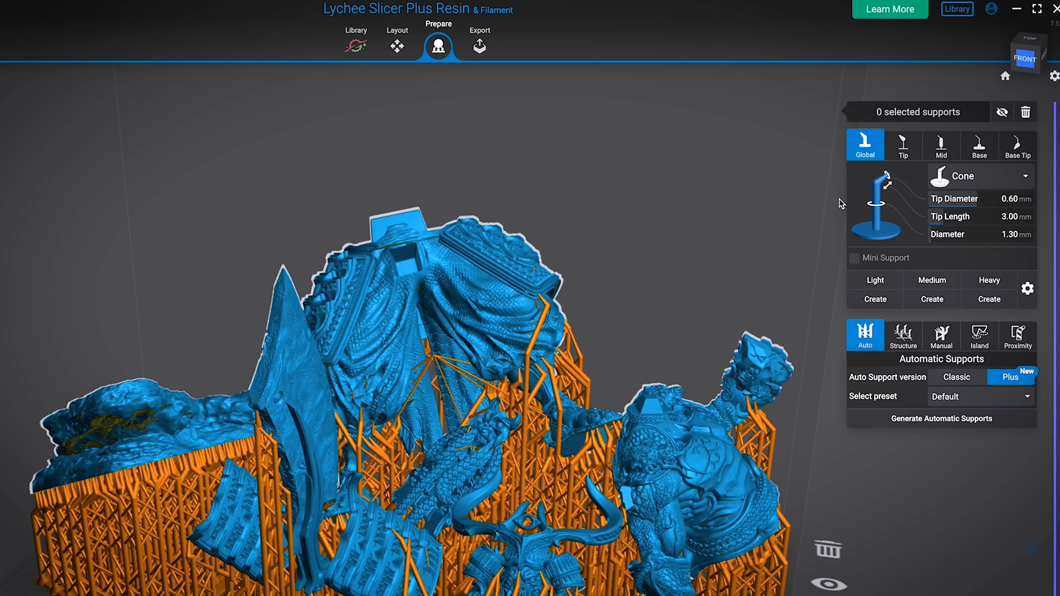
mouse_move(1027, 114)
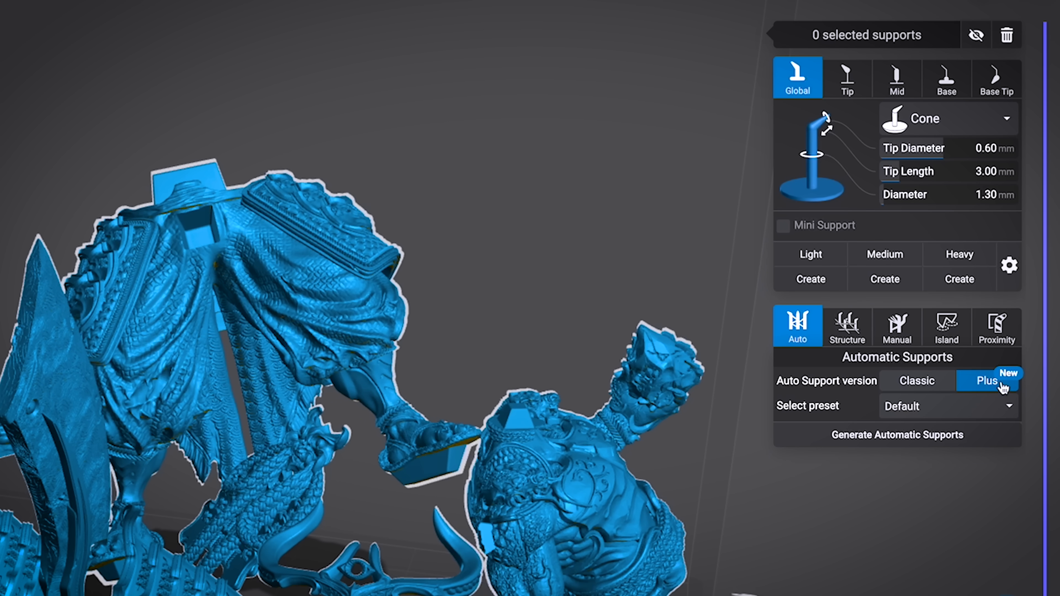
mouse_move(1010, 411)
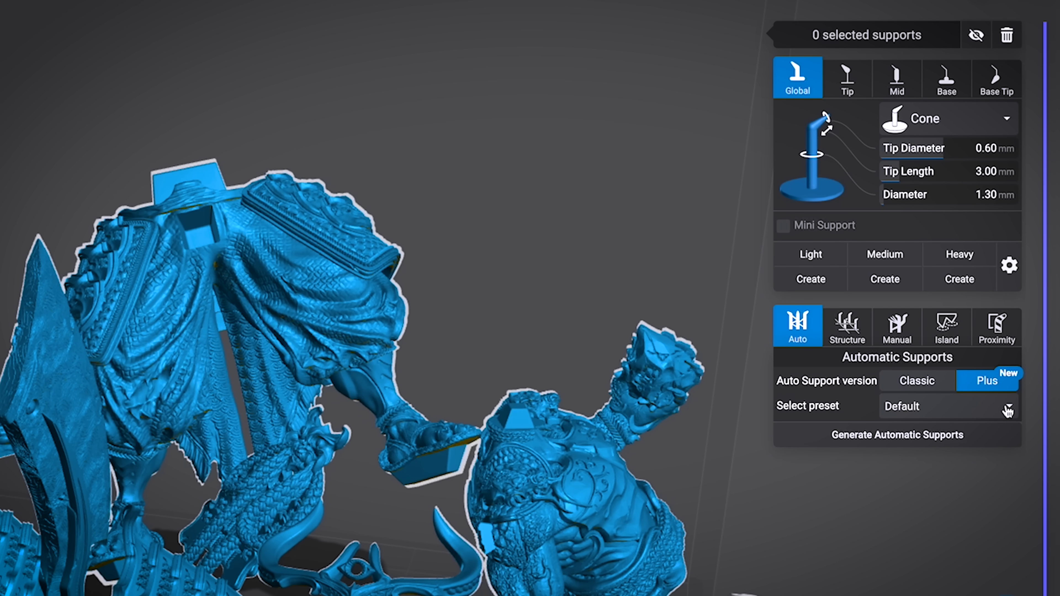
click(1009, 409)
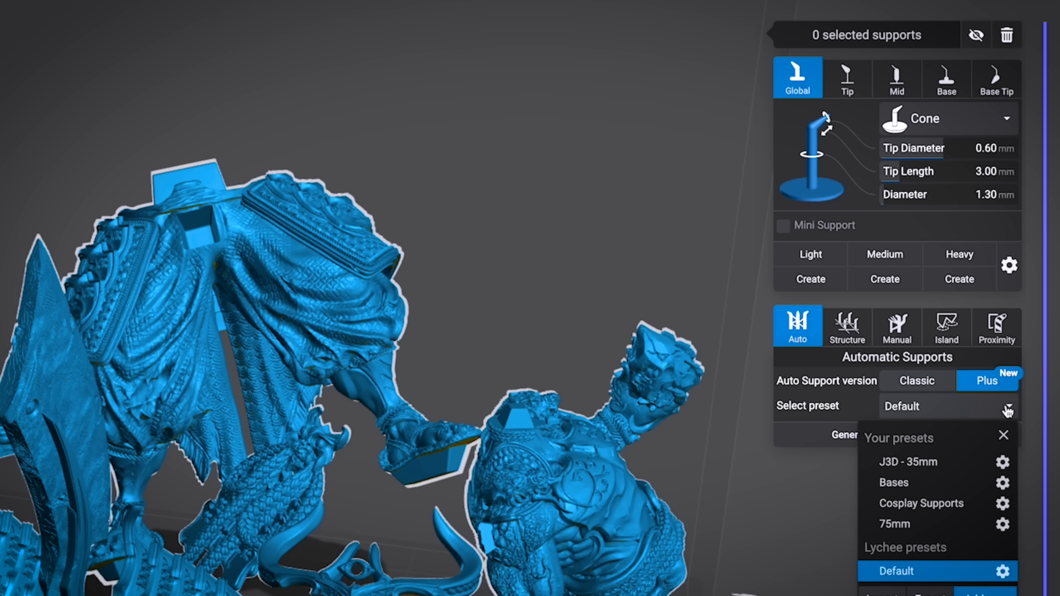
click(893, 525)
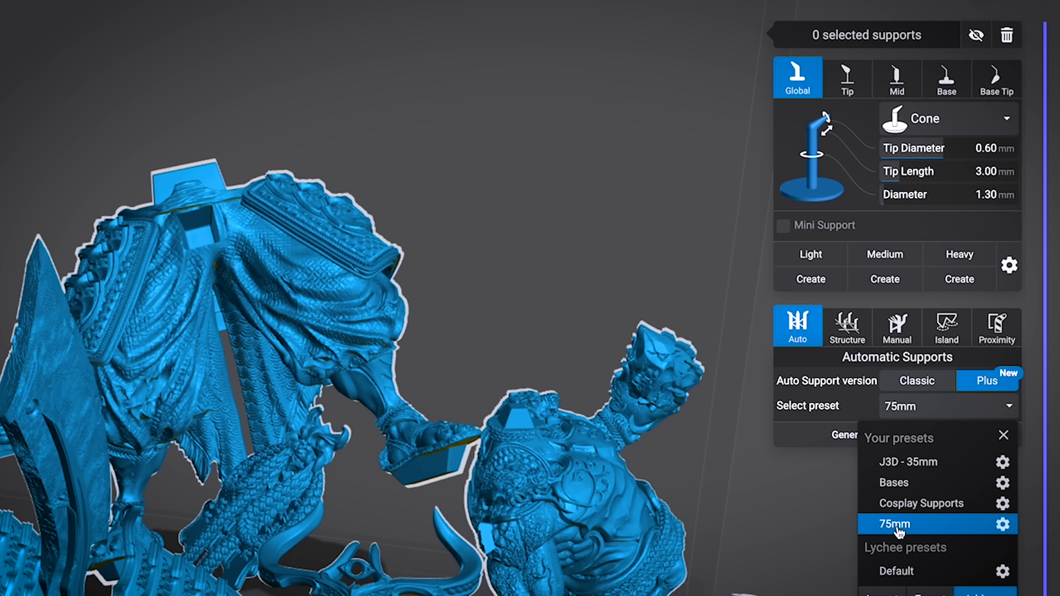
mouse_move(1009, 409)
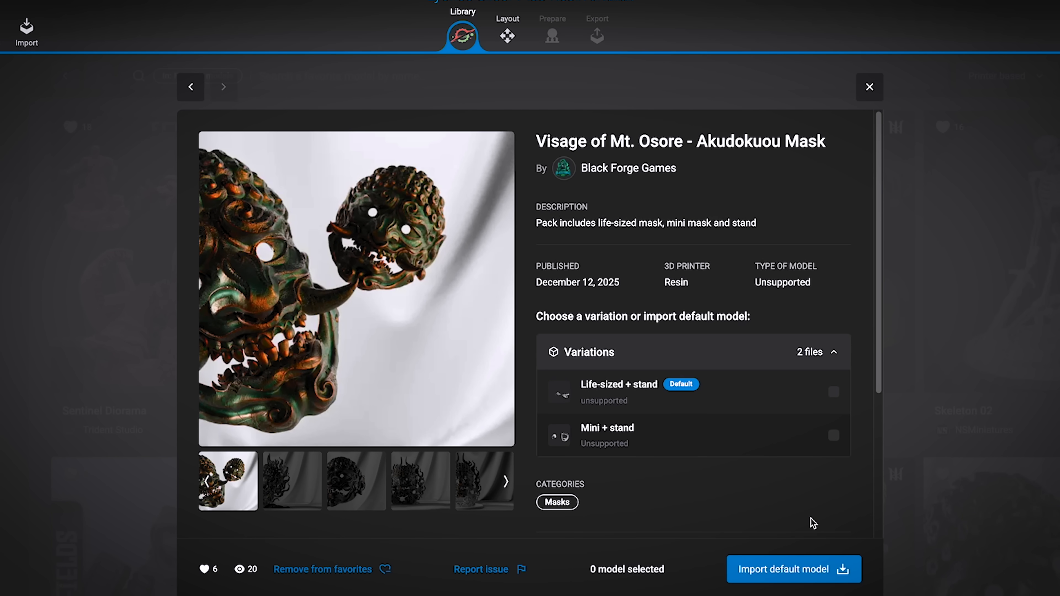
Import the default Akudokuou Mask model from its Library listing
click(794, 570)
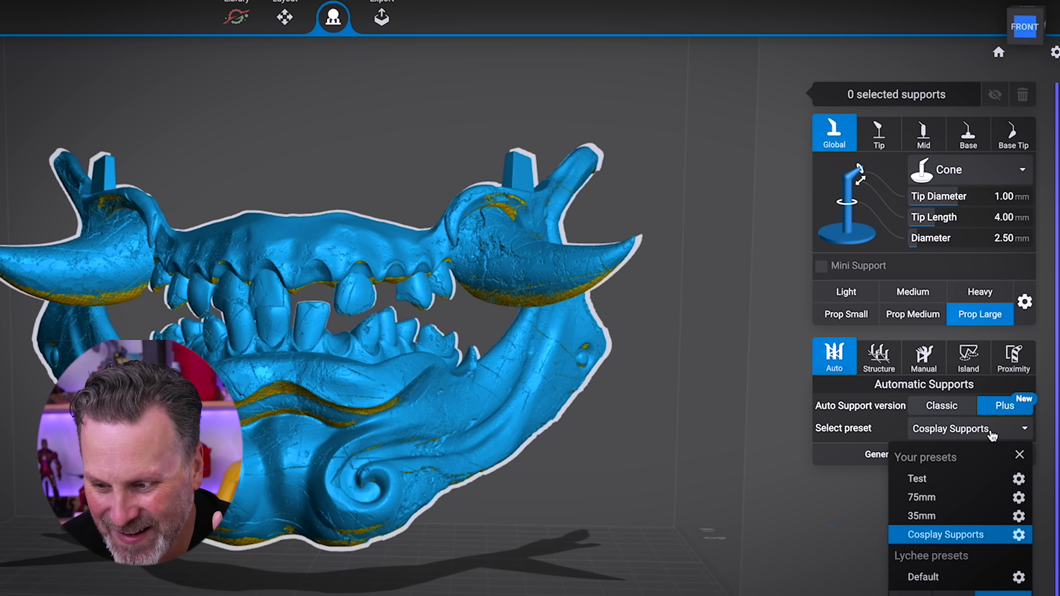
mouse_move(936, 523)
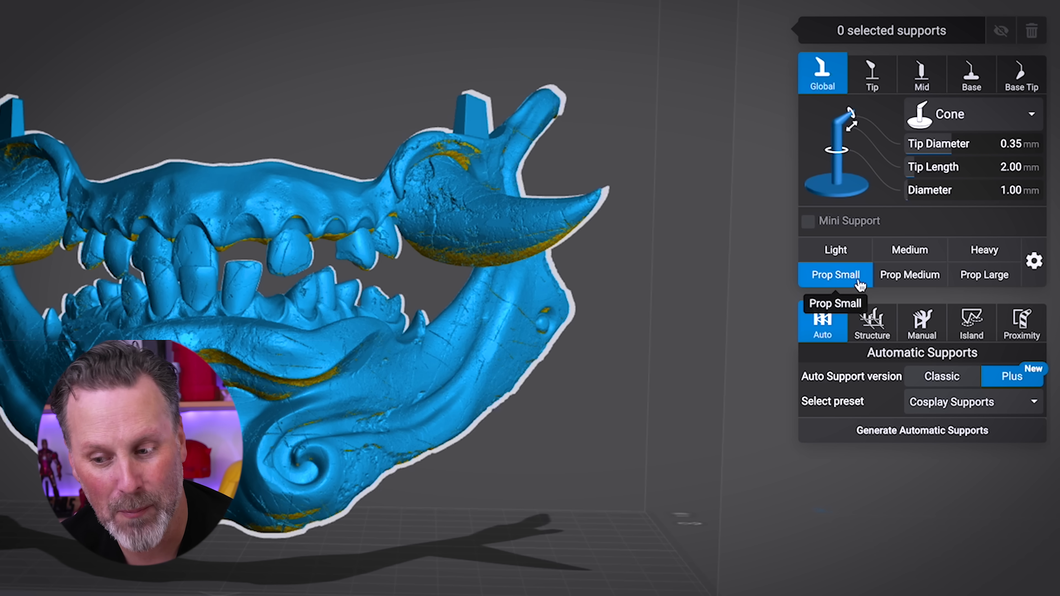
Compare the Prop Small support dimensions, then bring up the Cosplay Supports preset's global settings
click(983, 275)
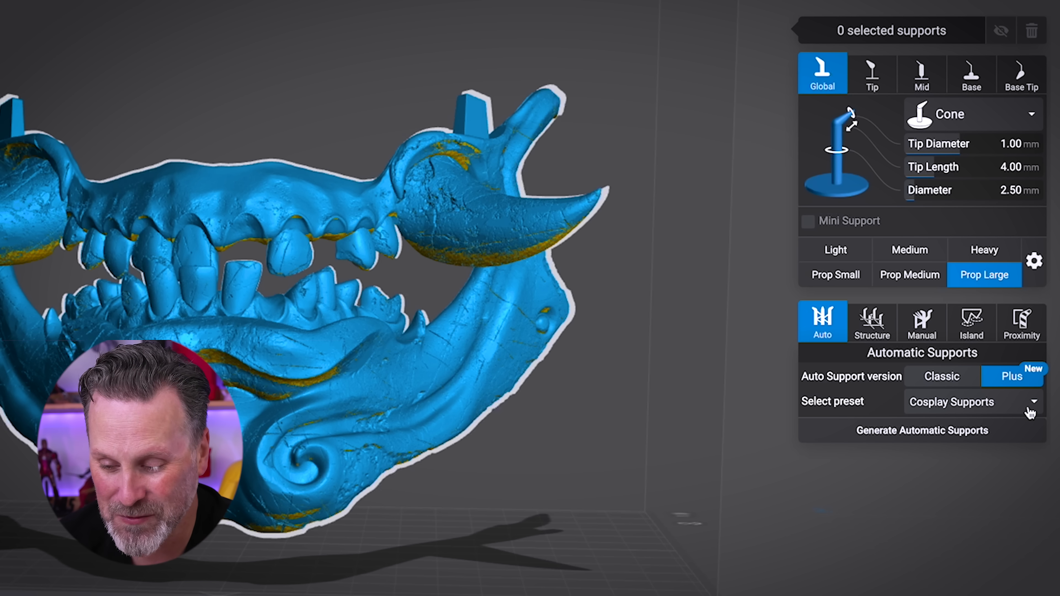
click(1034, 403)
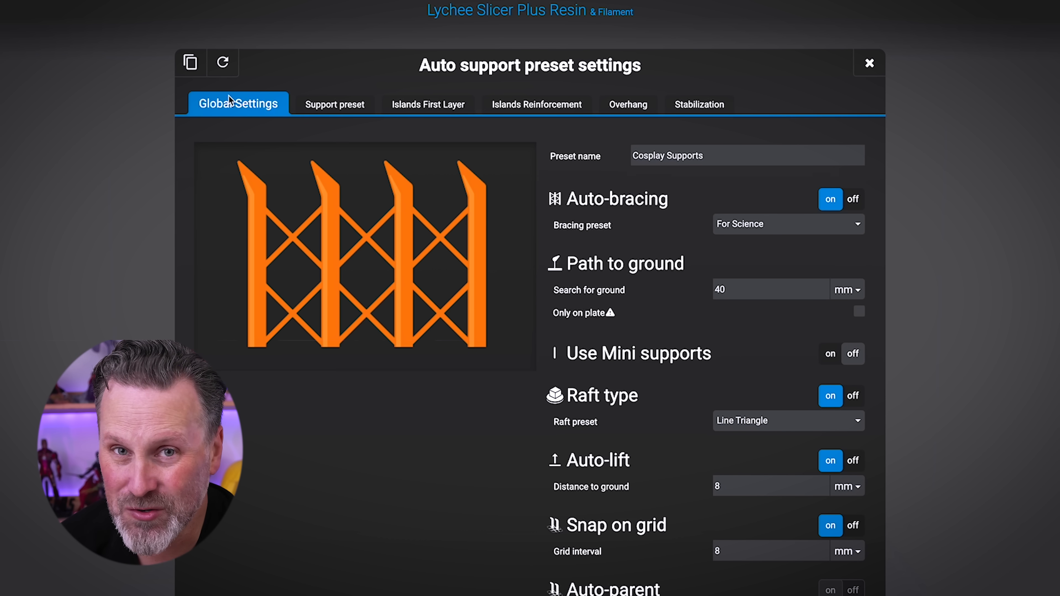
mouse_move(480, 227)
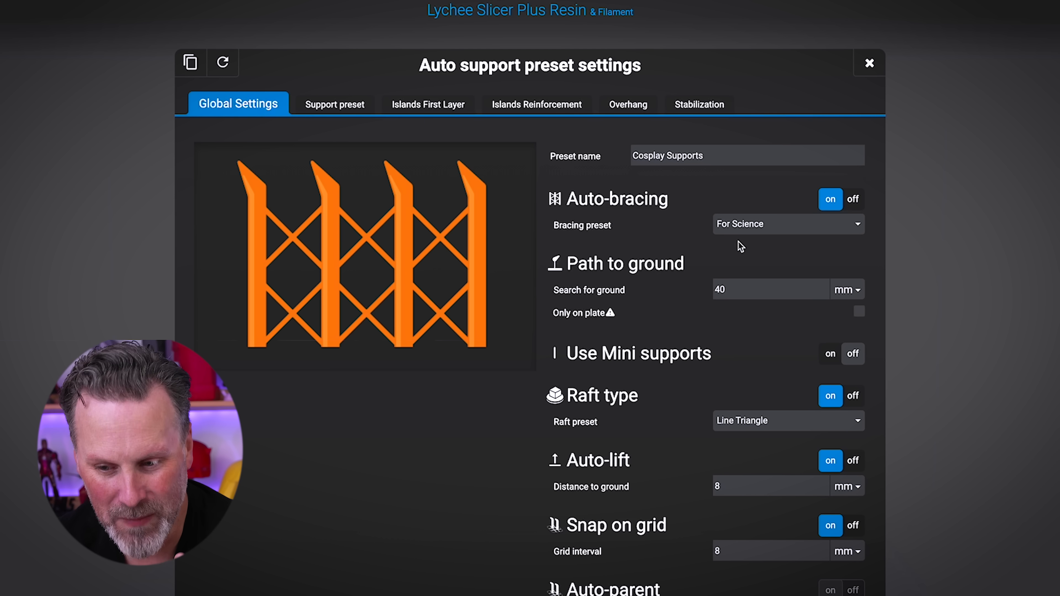
mouse_move(622, 236)
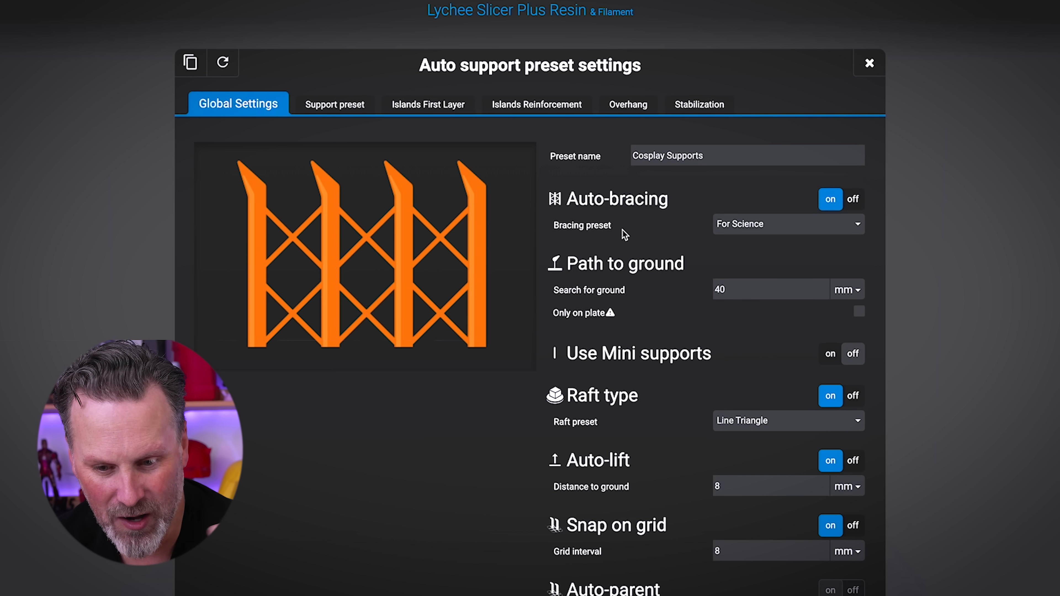
mouse_move(381, 230)
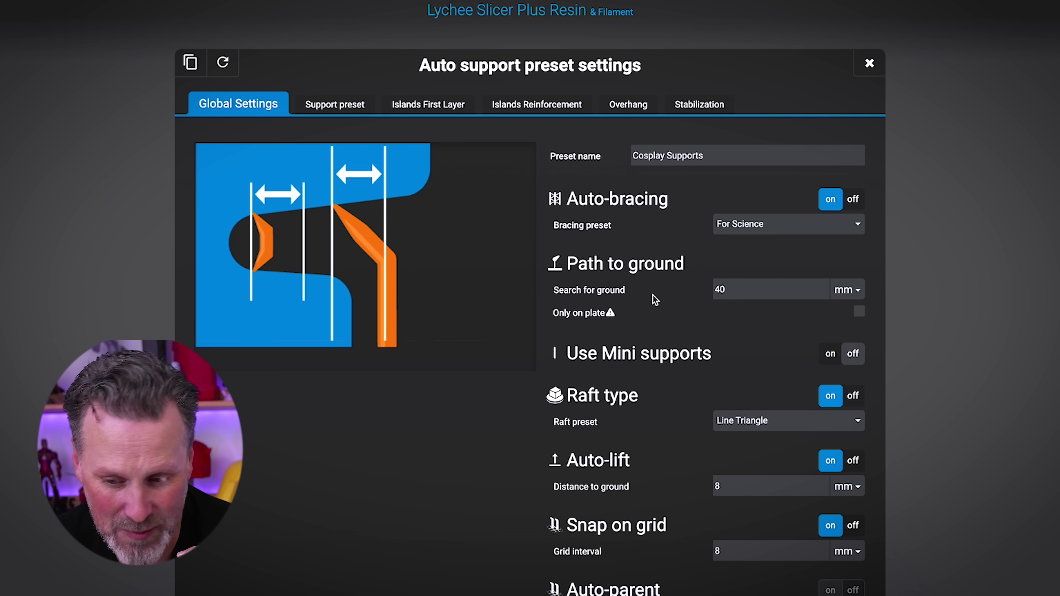
mouse_move(729, 289)
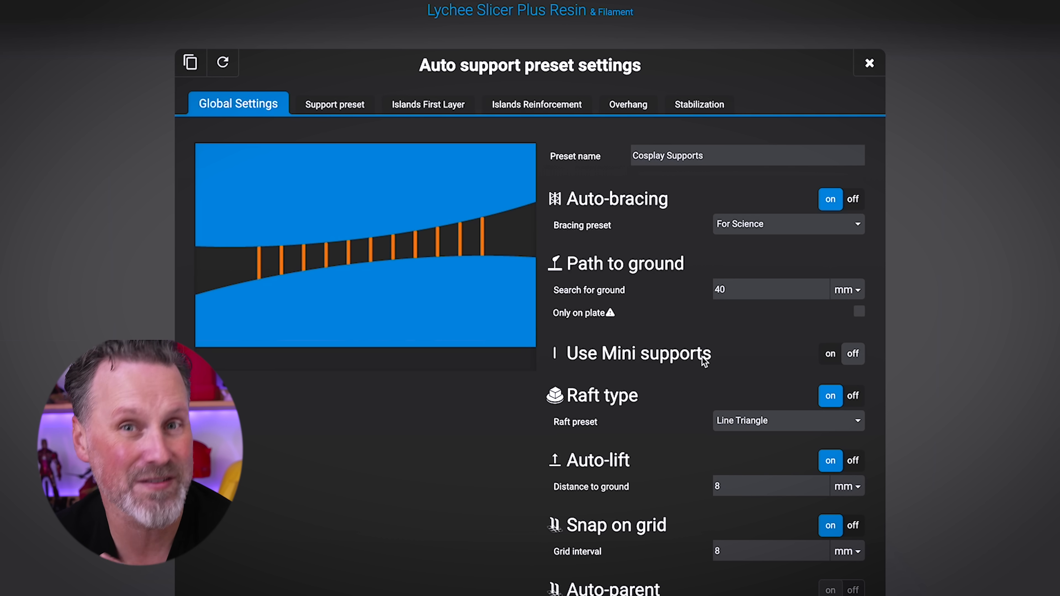
mouse_move(711, 366)
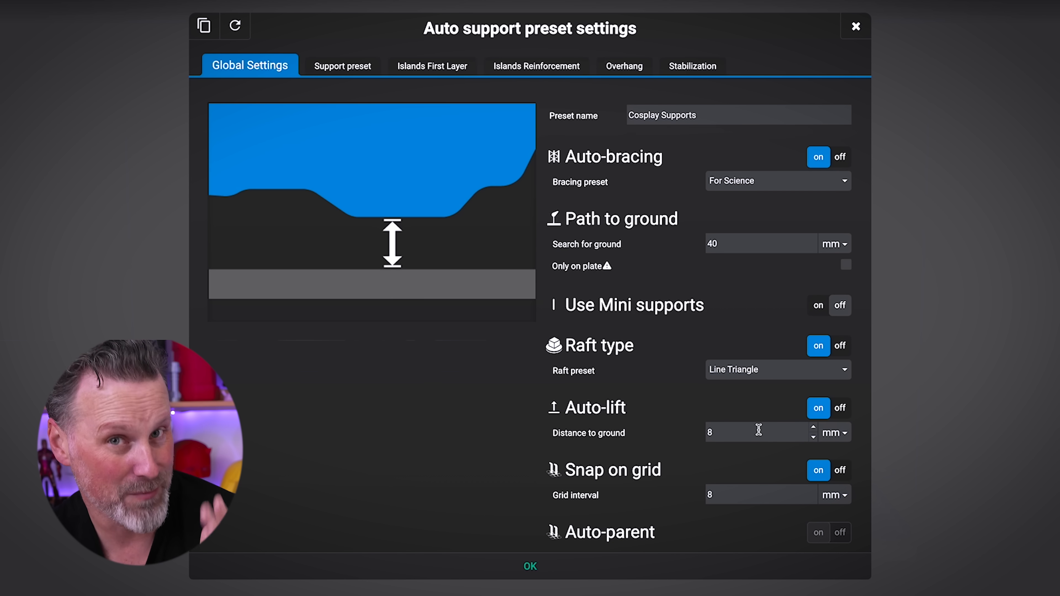
Keep Prop Small, Medium and Large assigned to small, medium and large layers in the preset
click(343, 66)
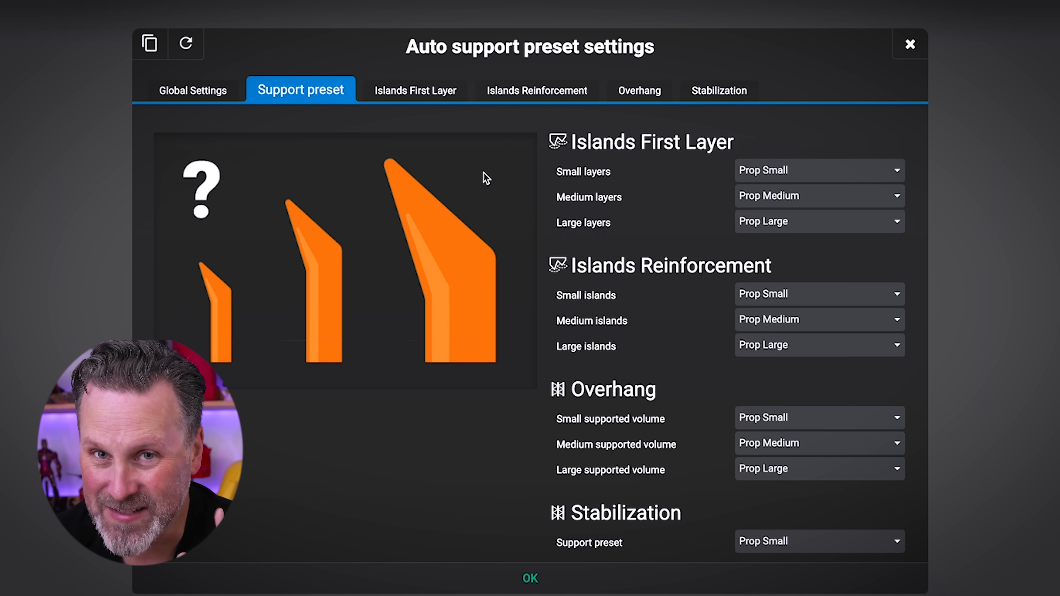
mouse_move(710, 148)
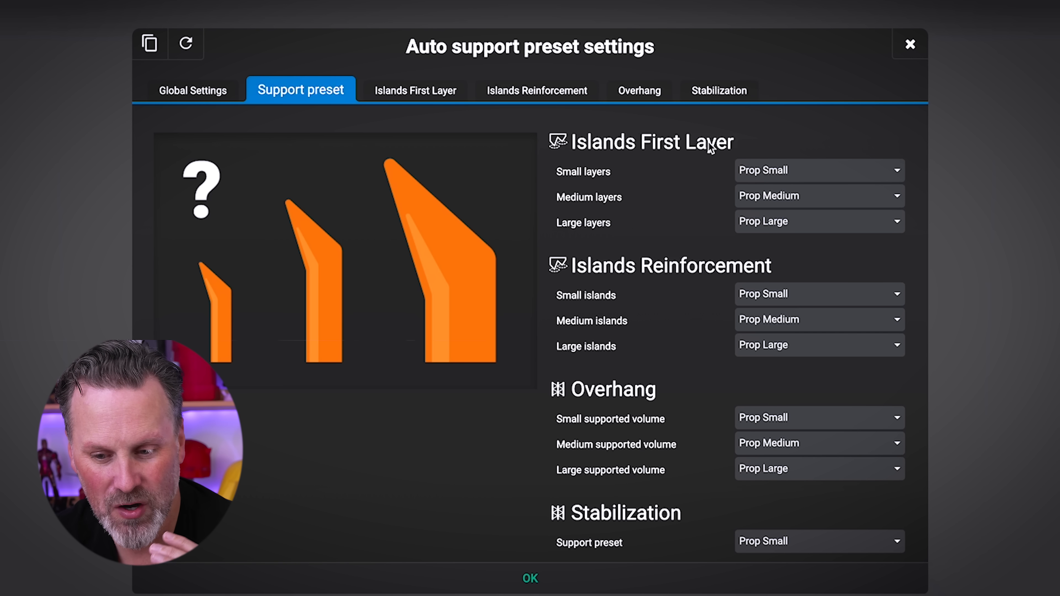
mouse_move(694, 174)
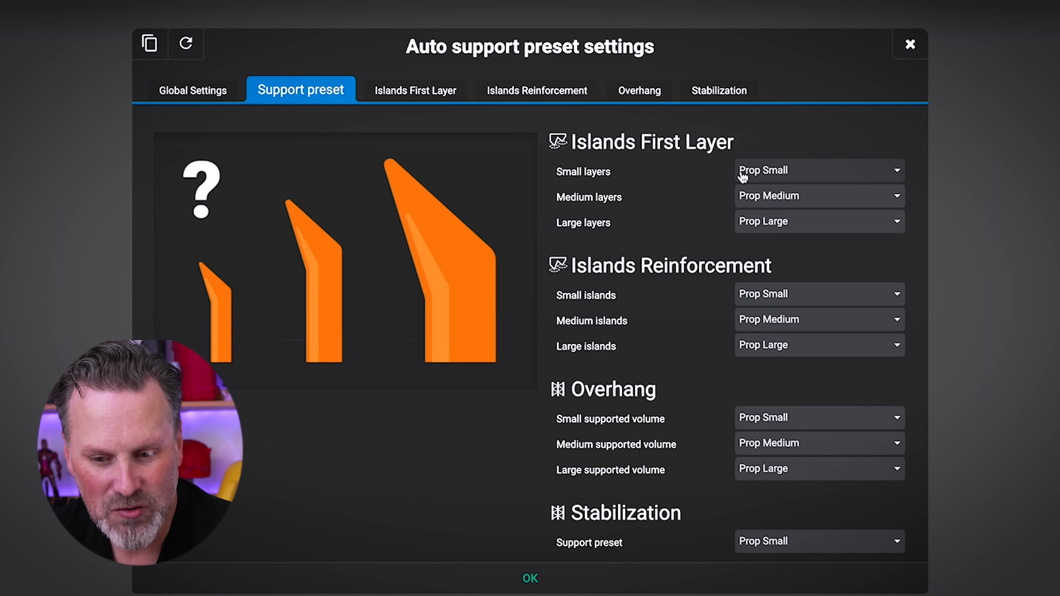
mouse_move(585, 232)
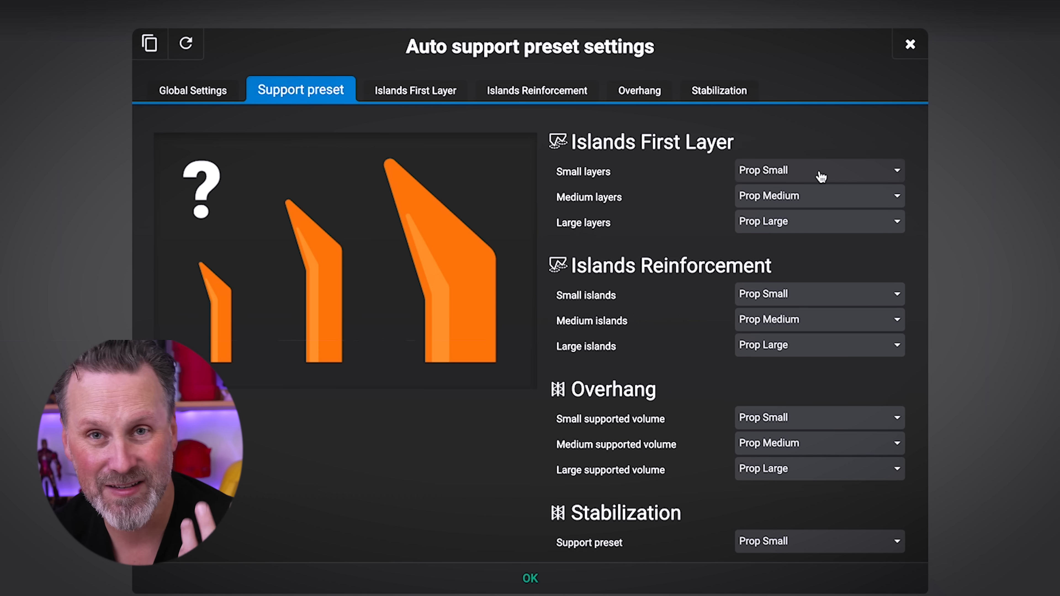
mouse_move(813, 207)
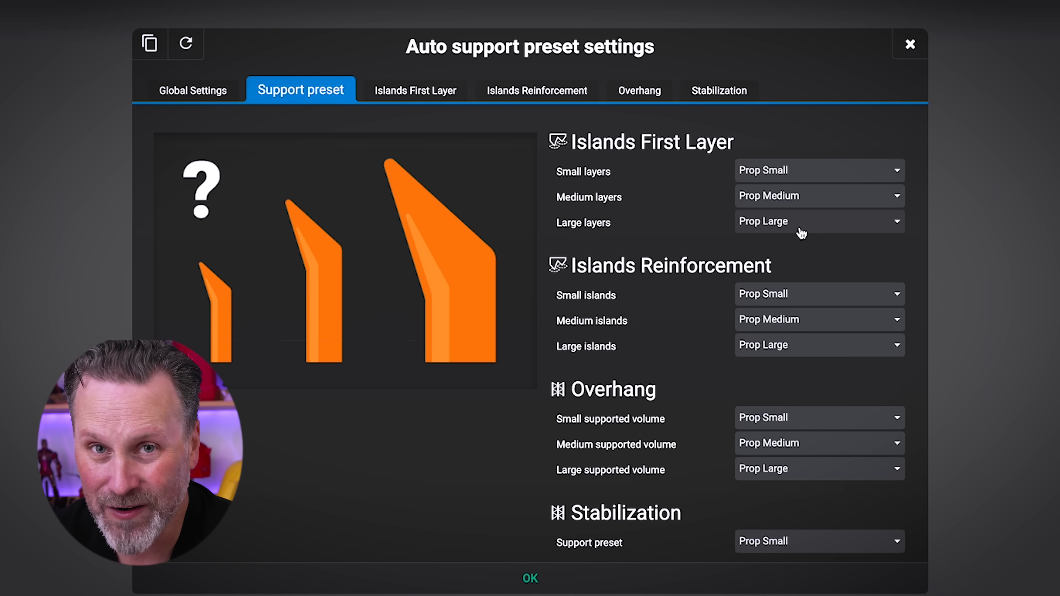
click(818, 158)
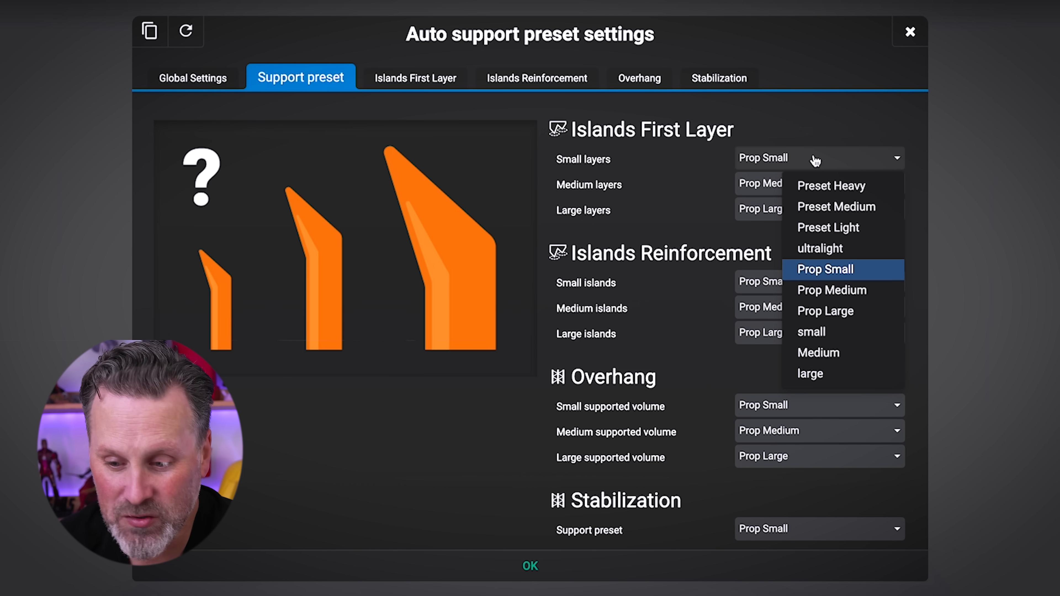
mouse_move(835, 231)
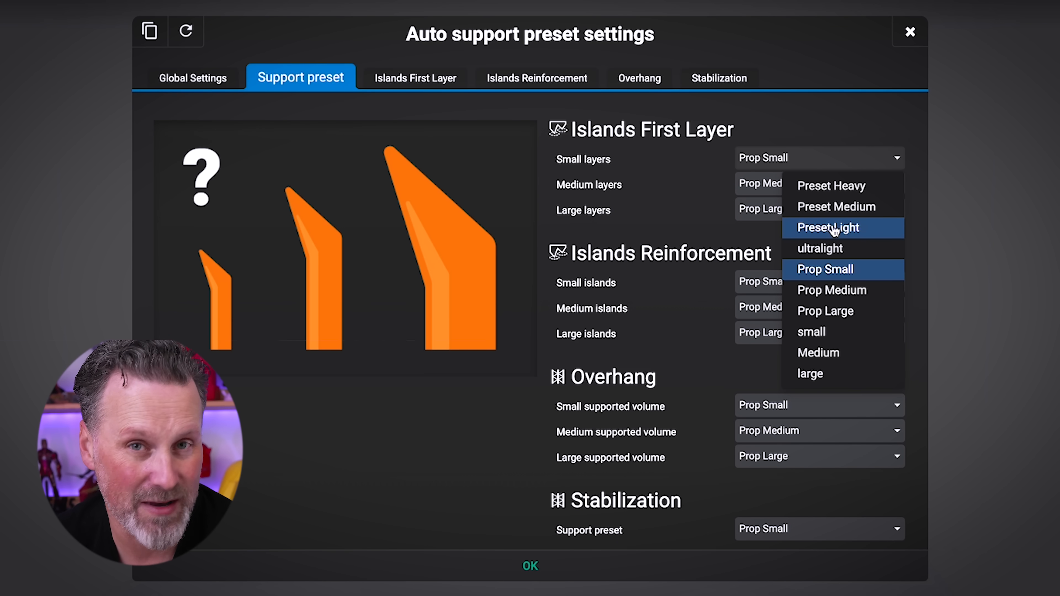
mouse_move(842, 206)
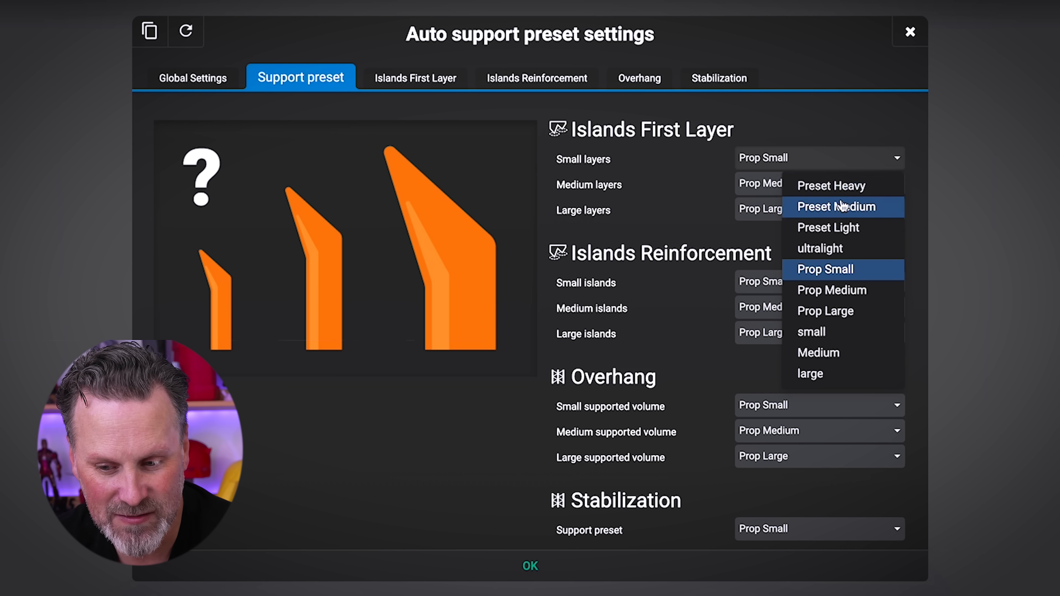
mouse_move(824, 373)
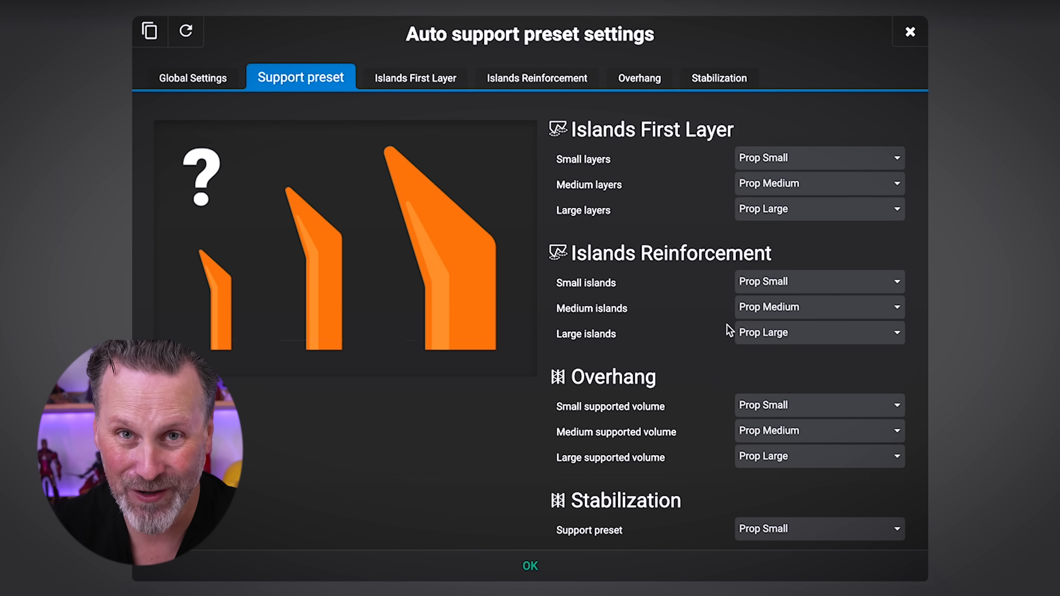
click(415, 78)
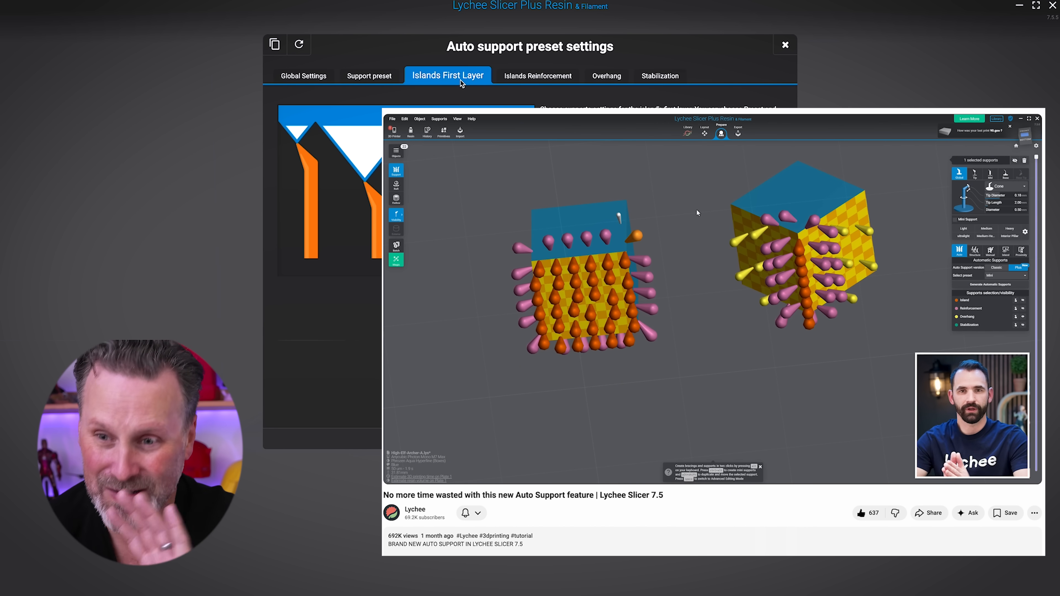
Review the overhang settings supporting angles above 60° for the Cosplay Supports preset
click(606, 107)
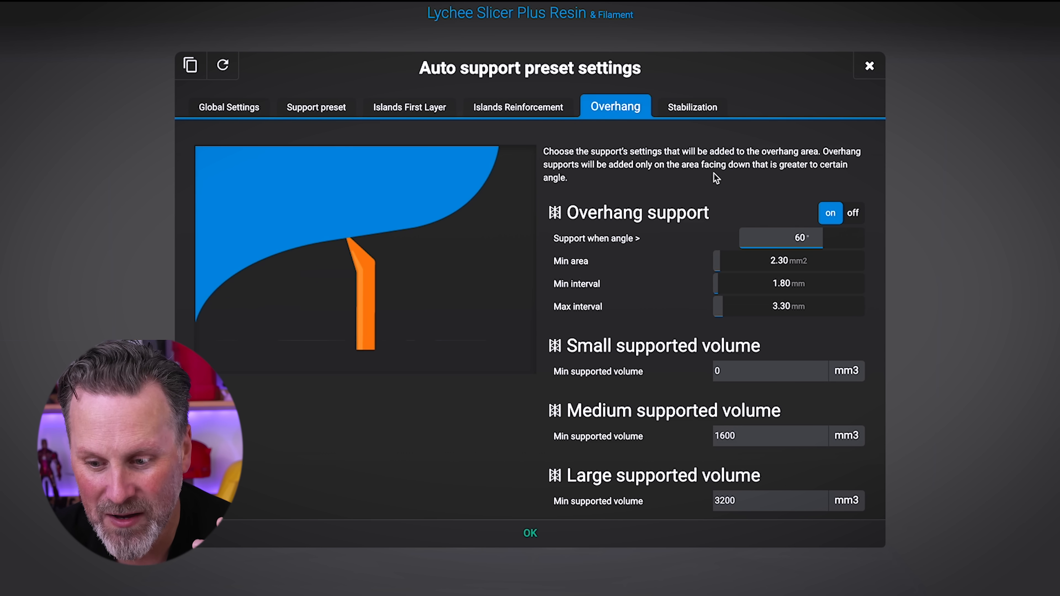
mouse_move(712, 202)
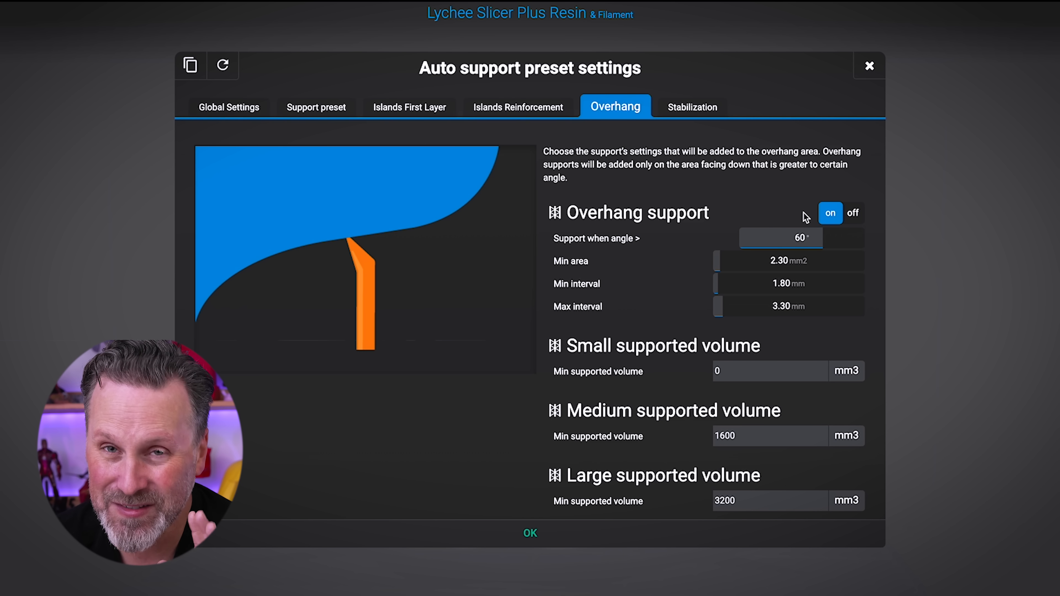
mouse_move(782, 202)
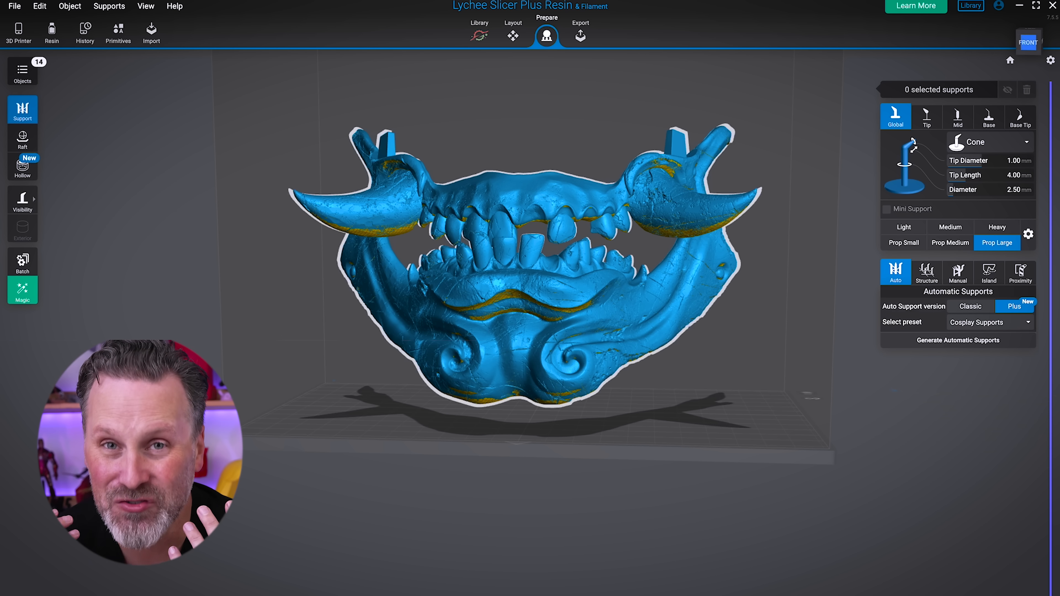
Orbit the supported mask to inspect it from the front and along its side
click(958, 340)
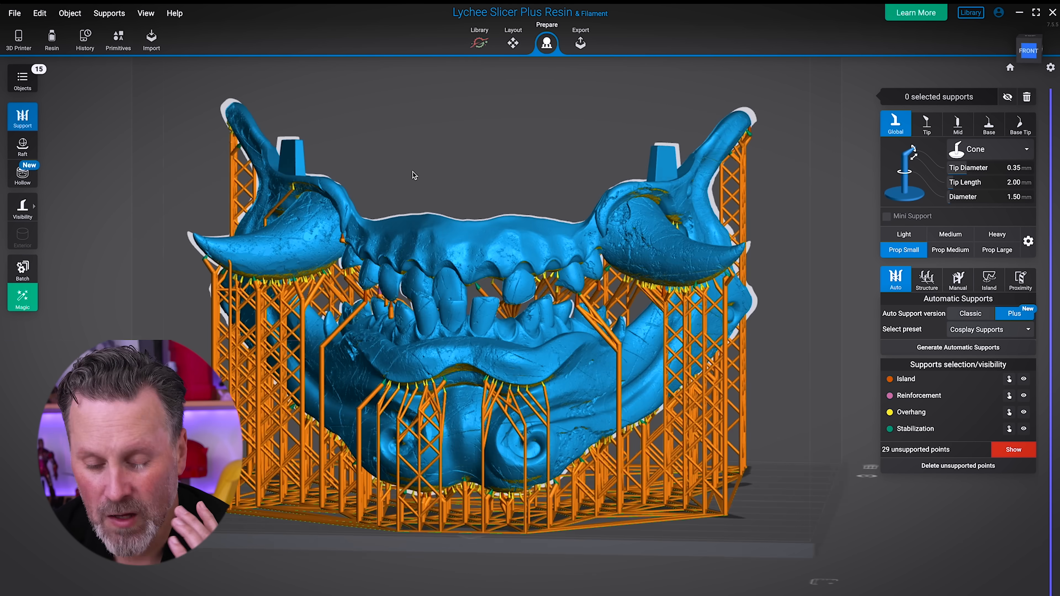
drag(412, 175, 500, 169)
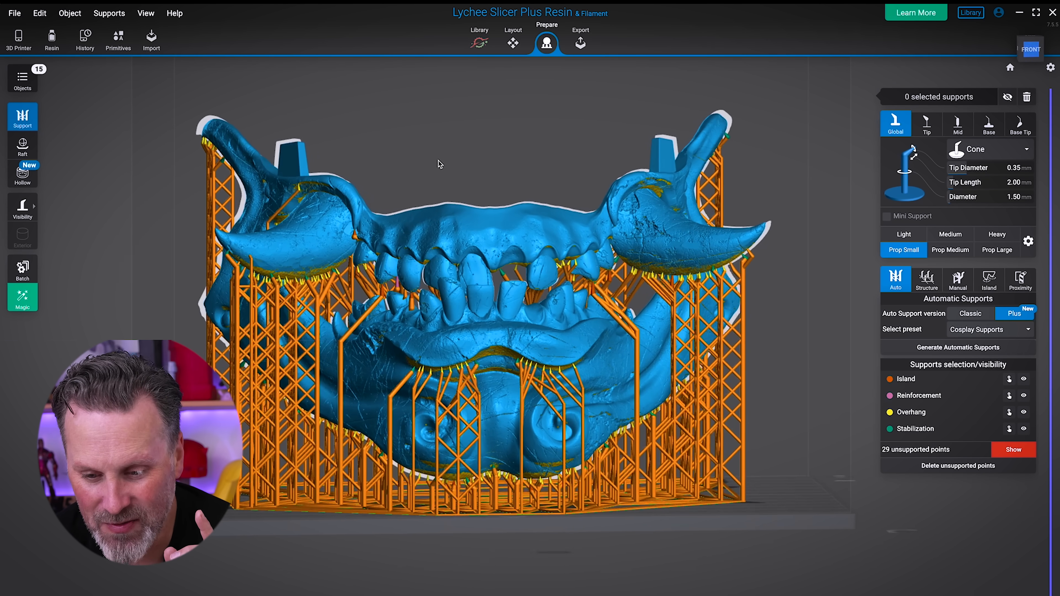
drag(440, 163, 521, 181)
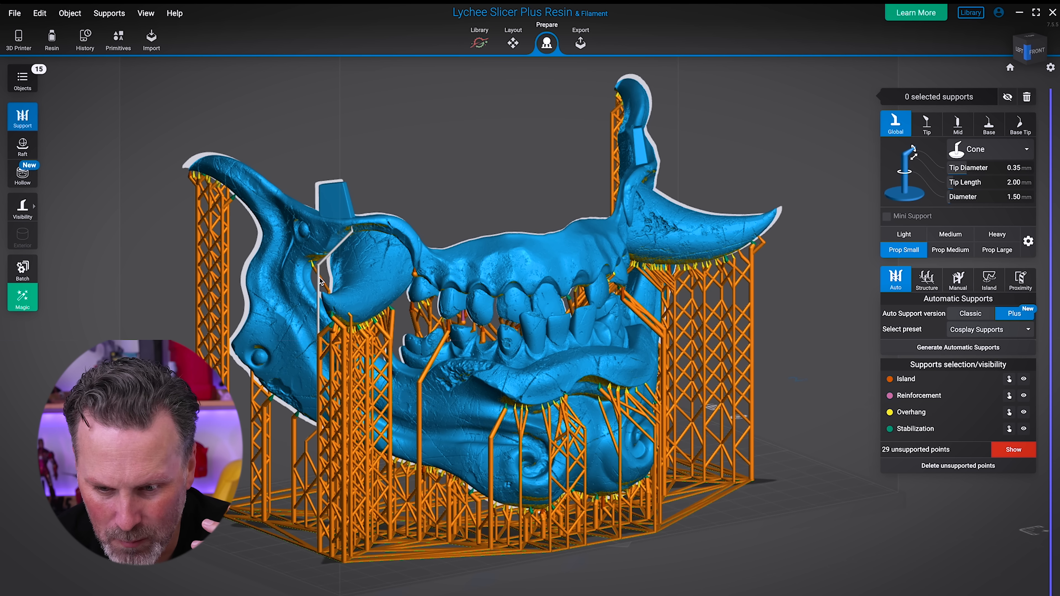
mouse_move(507, 185)
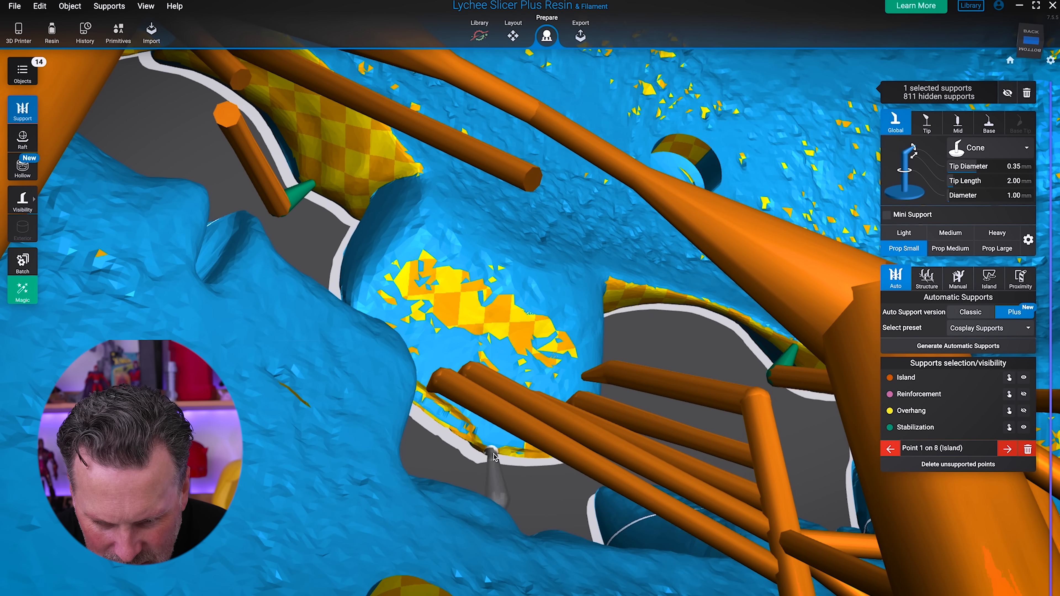
Step to the next unsupported island point and inspect the overhangs around the mask's jaw
click(470, 442)
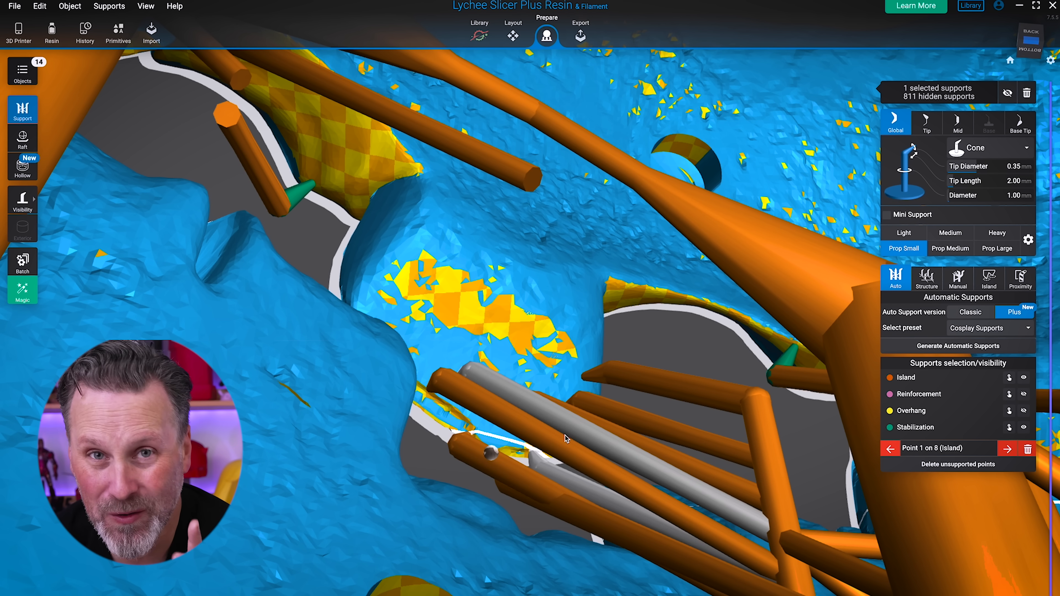
click(1008, 449)
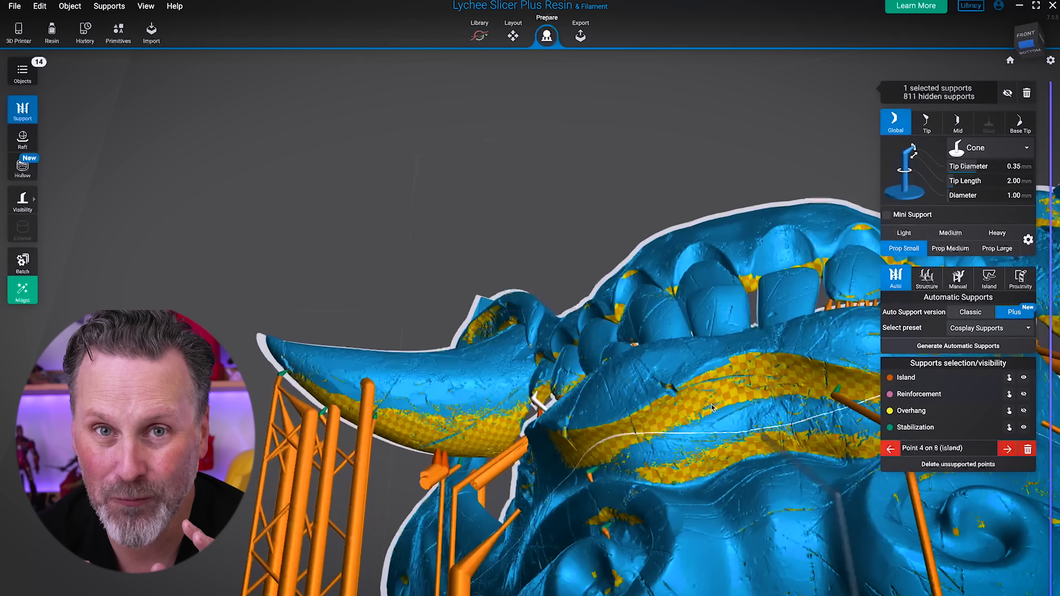
drag(710, 406, 463, 247)
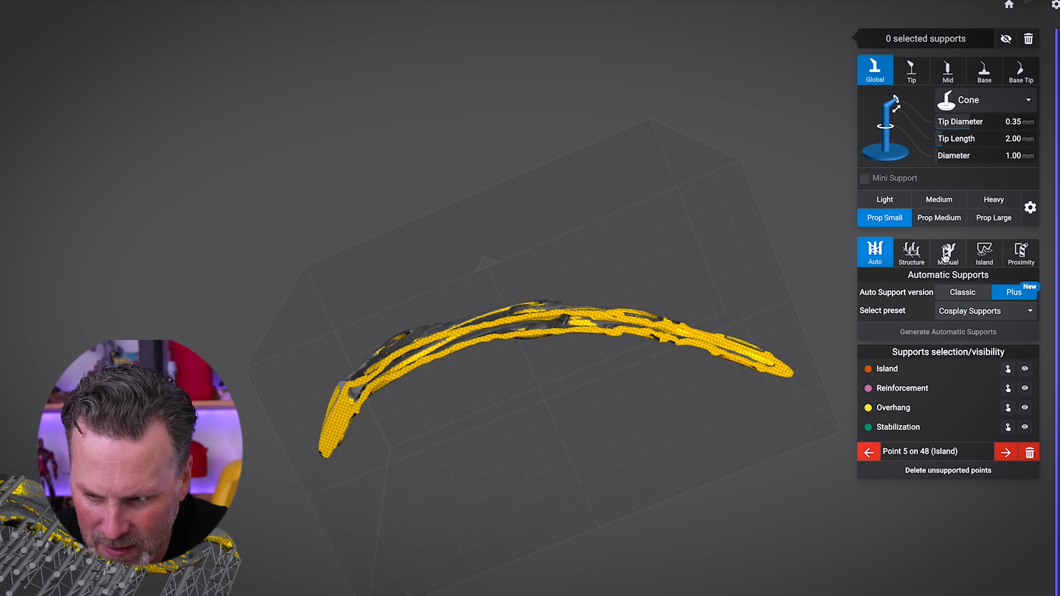
Paint the wave piece's underside crease, preview the supports and add them to the piece
click(948, 253)
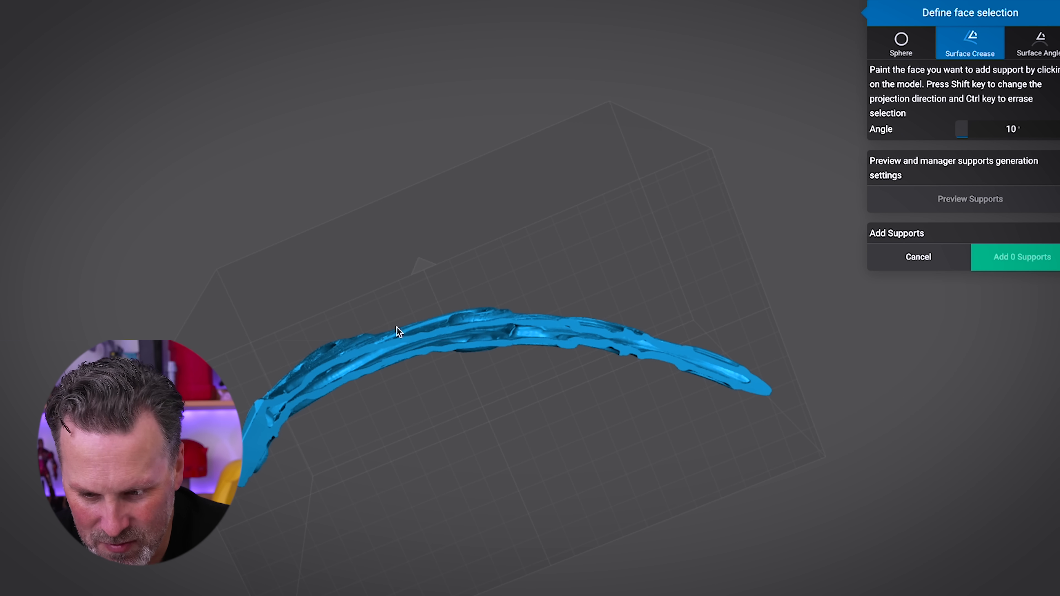
click(280, 412)
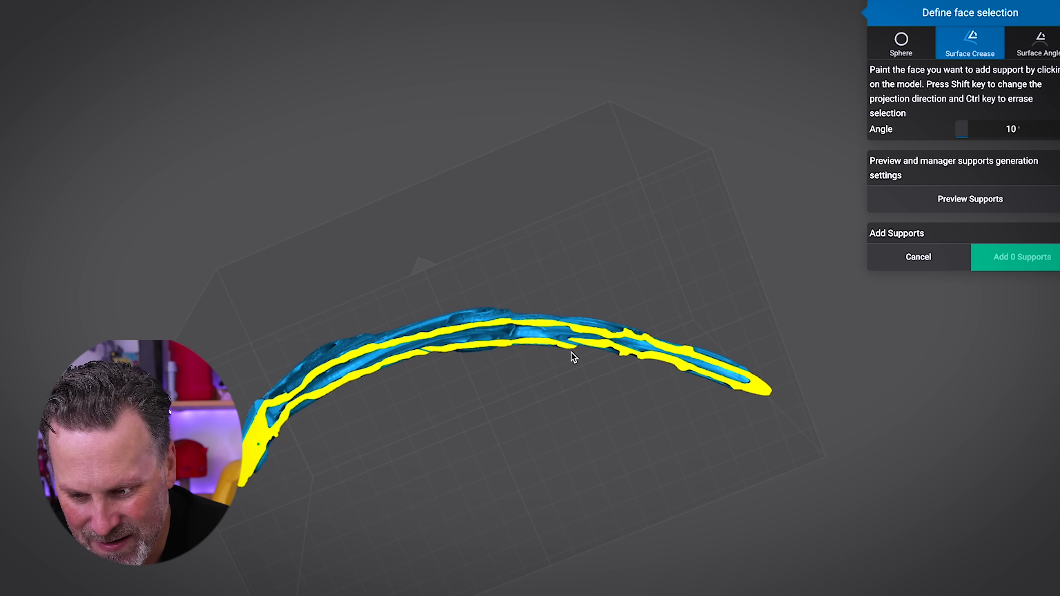
mouse_move(806, 326)
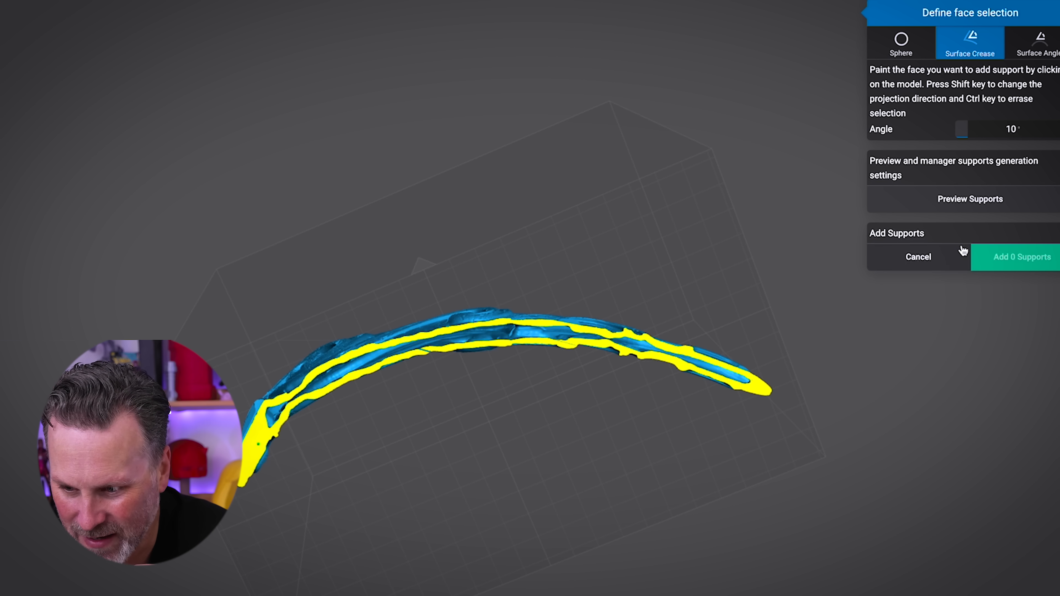
click(970, 199)
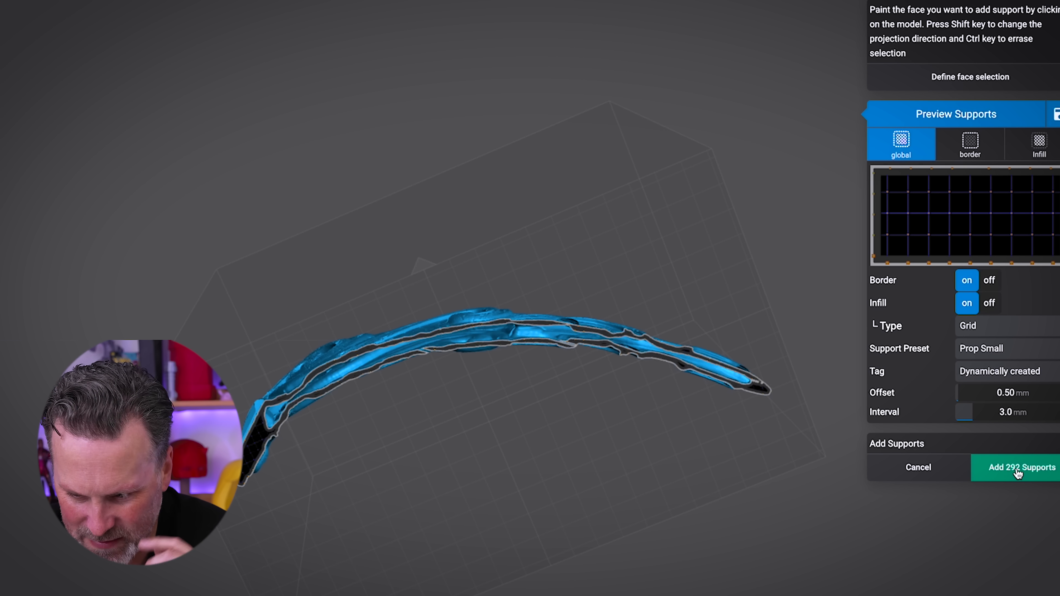
click(1017, 467)
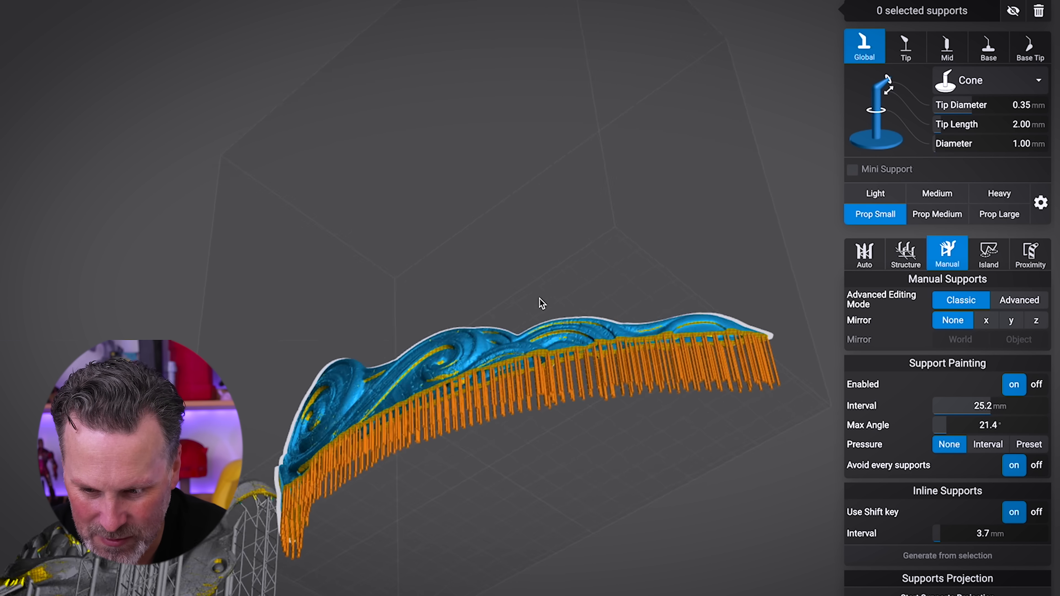
drag(542, 302, 672, 359)
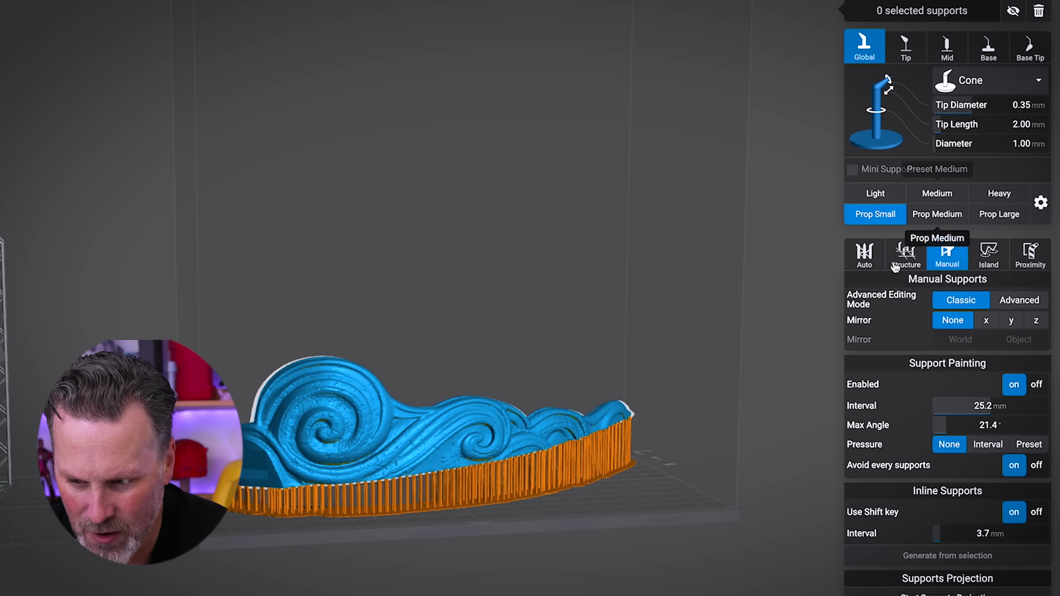
Generate automatic supports for the wave piece, keeping its existing edge supports
click(864, 254)
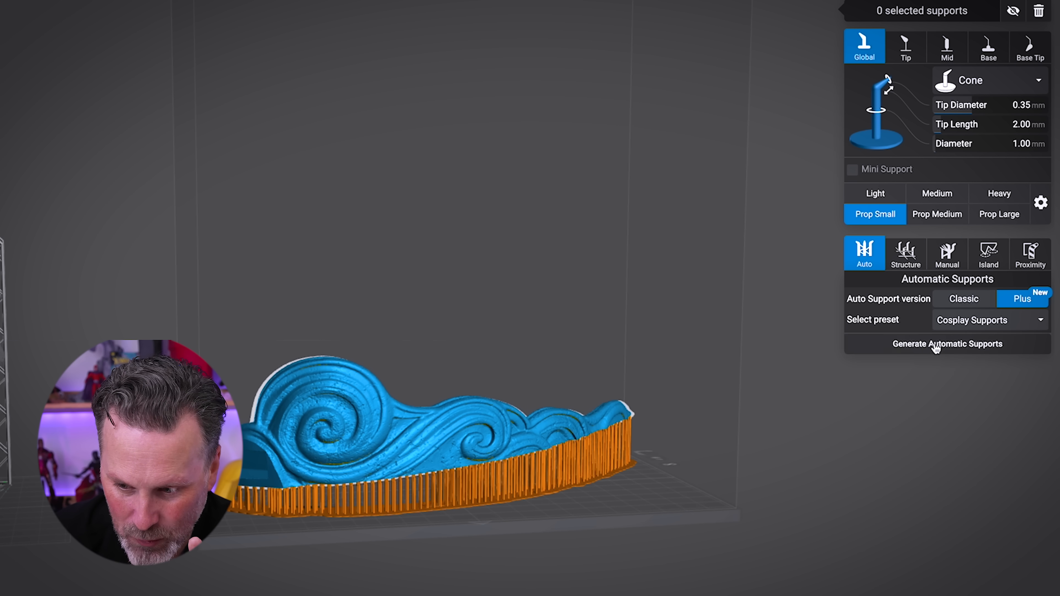
mouse_move(937, 353)
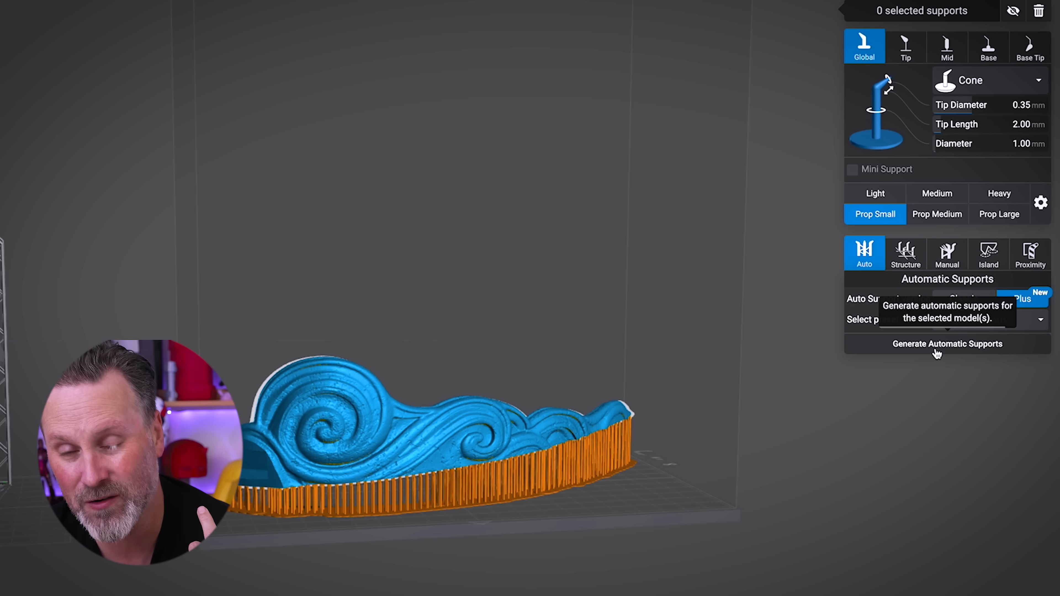
click(948, 344)
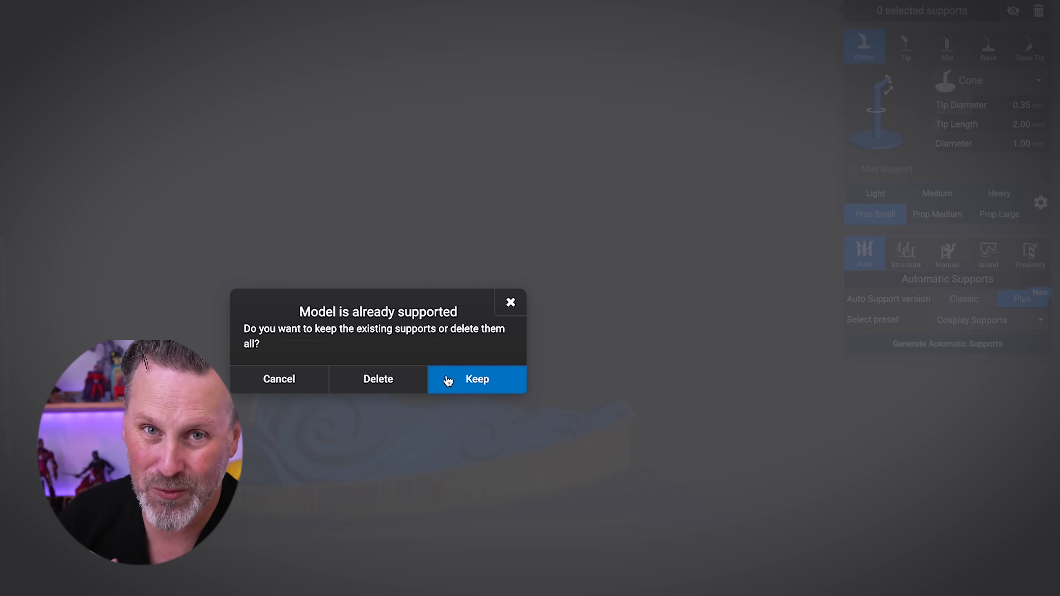
click(448, 381)
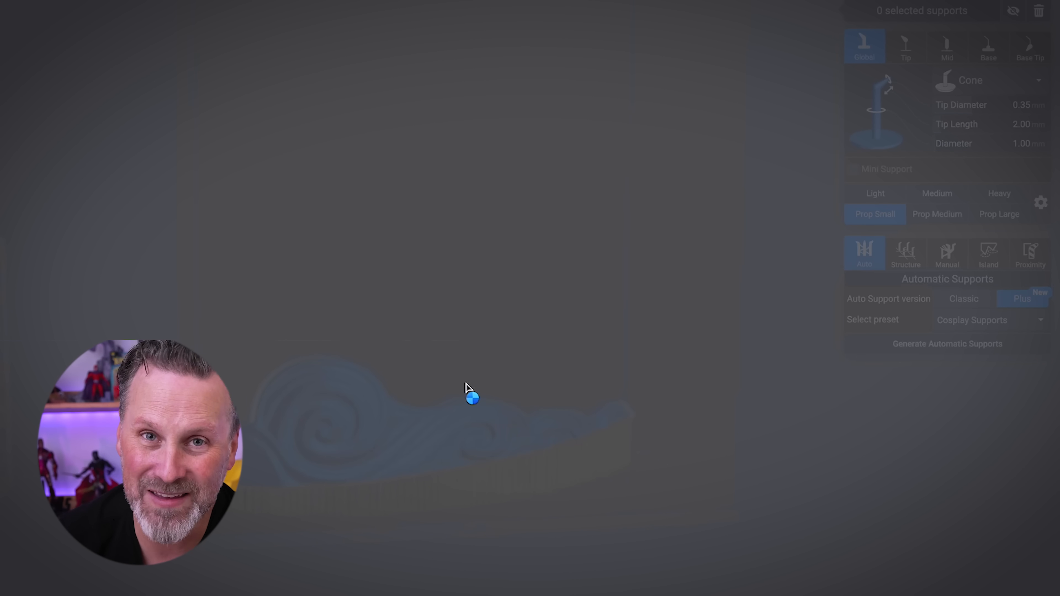
click(947, 344)
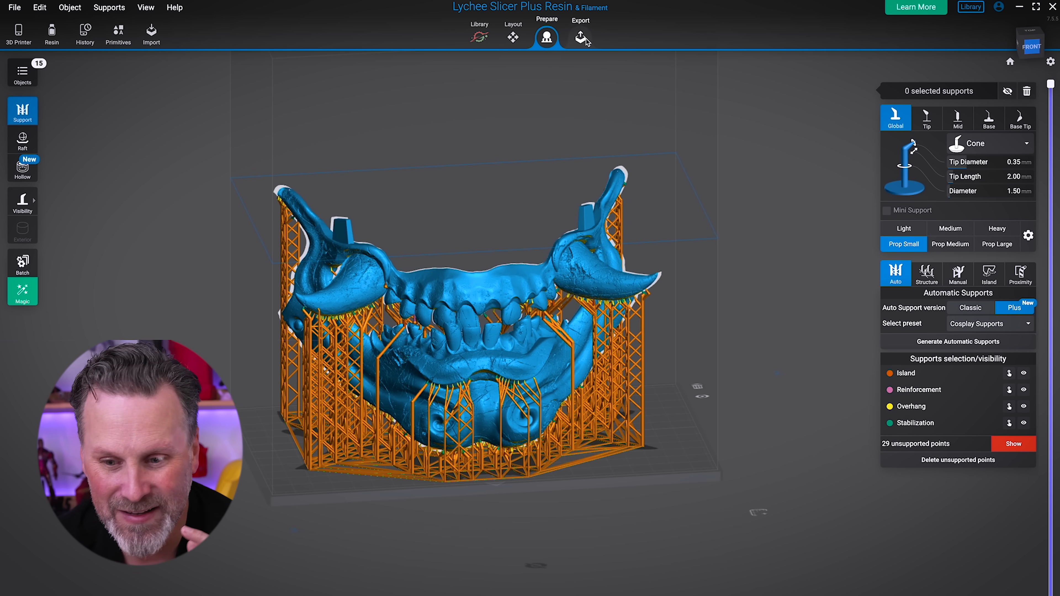
Move to the Export stage and view the sliced mask on the build plate
click(581, 37)
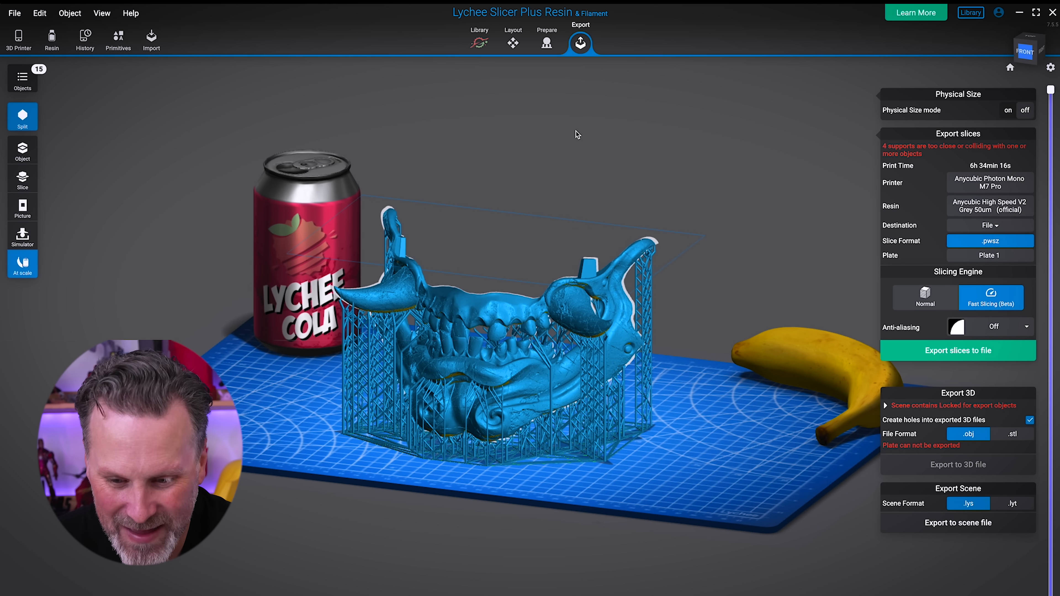
drag(578, 133, 480, 181)
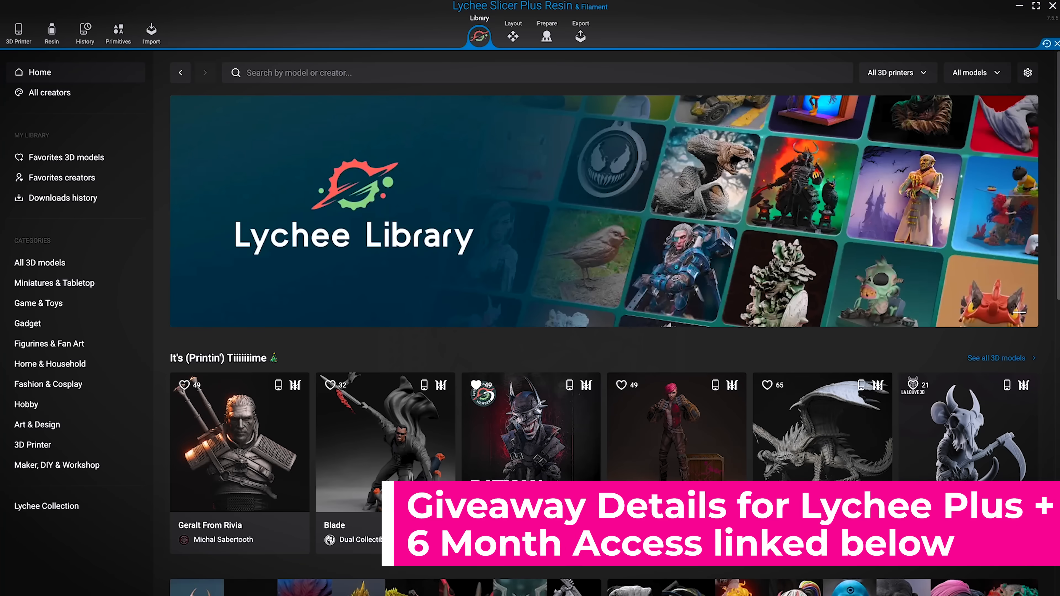
Scroll the Library home page and show the Favorites 3D models collection
scroll(down, 3)
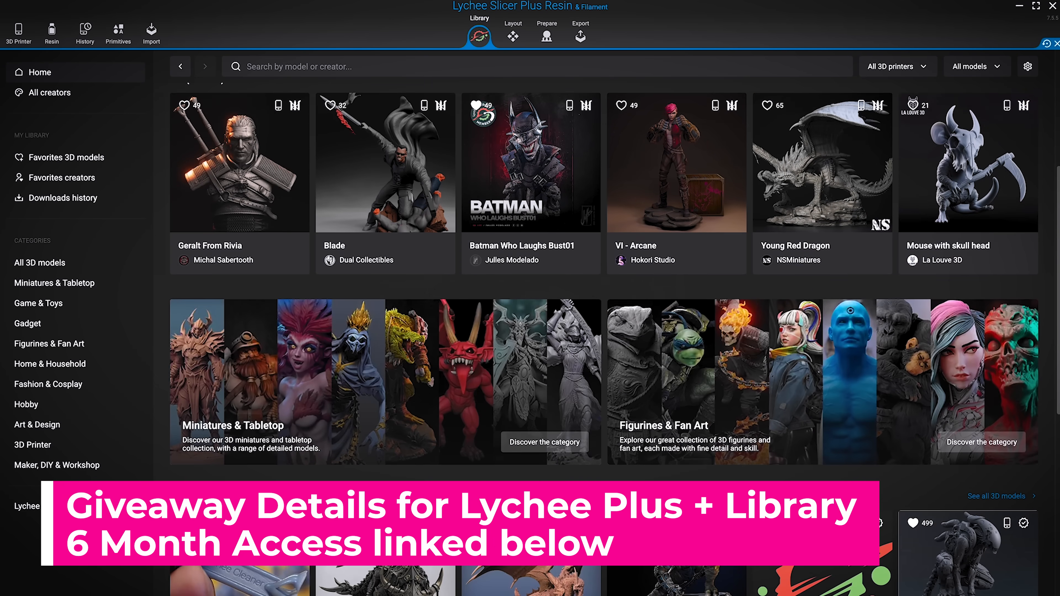
scroll(down, 3)
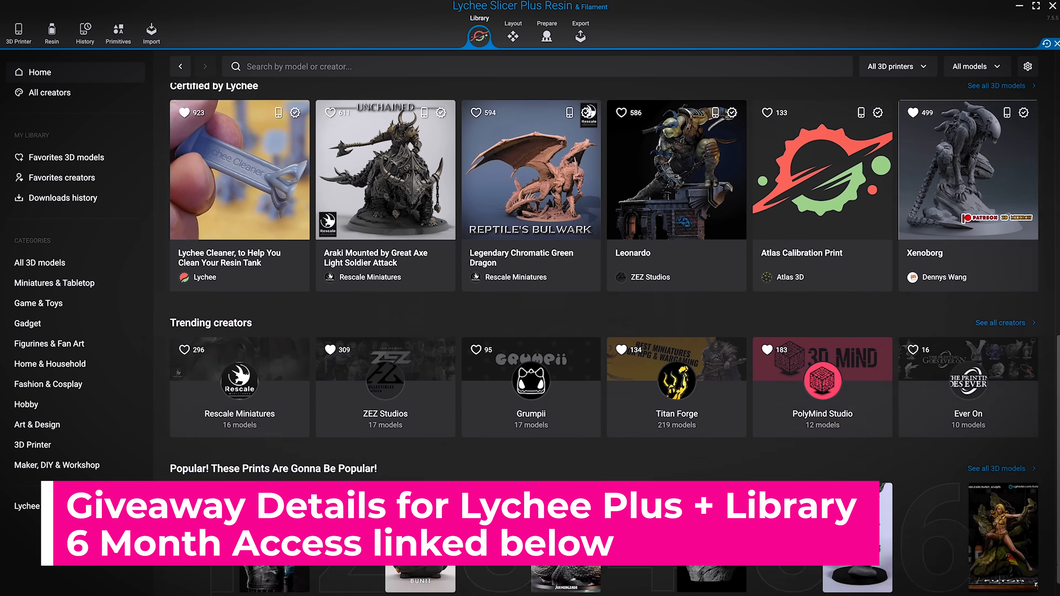
click(65, 157)
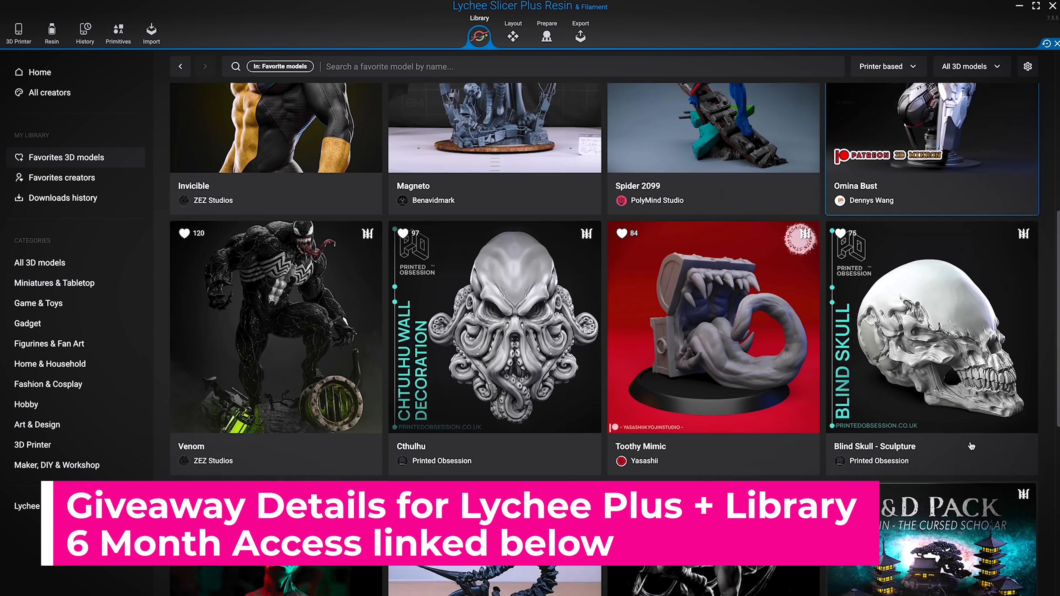